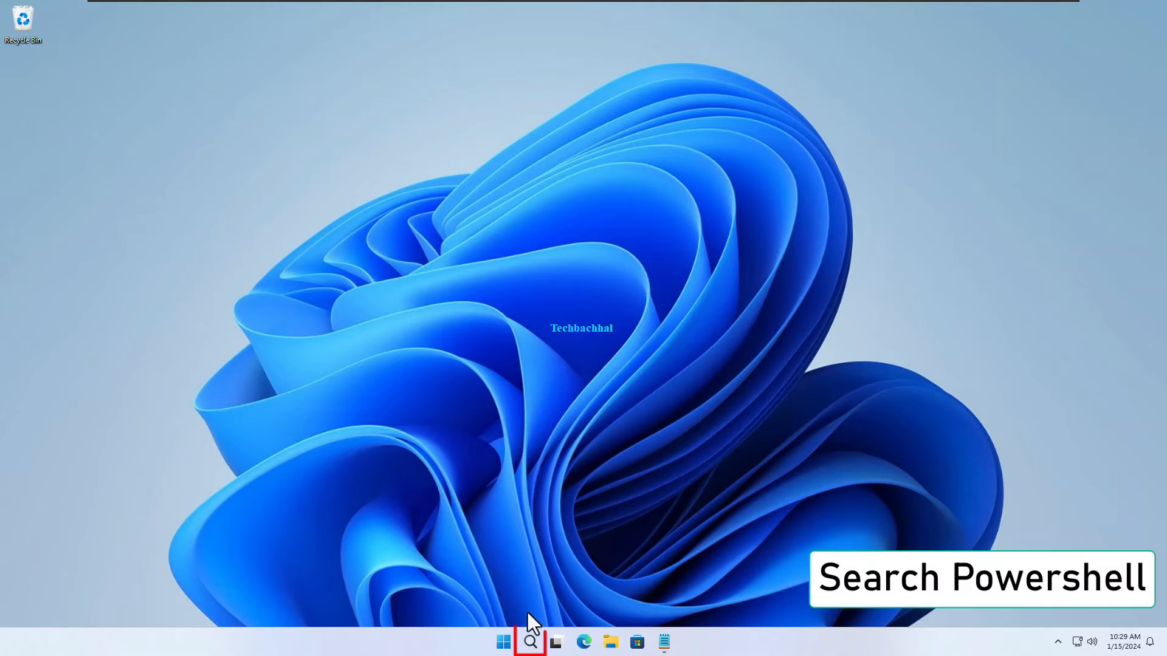
Step: Search for 'powershell' and launch Windows PowerShell as administrator, raising the UAC prompt
click(528, 642)
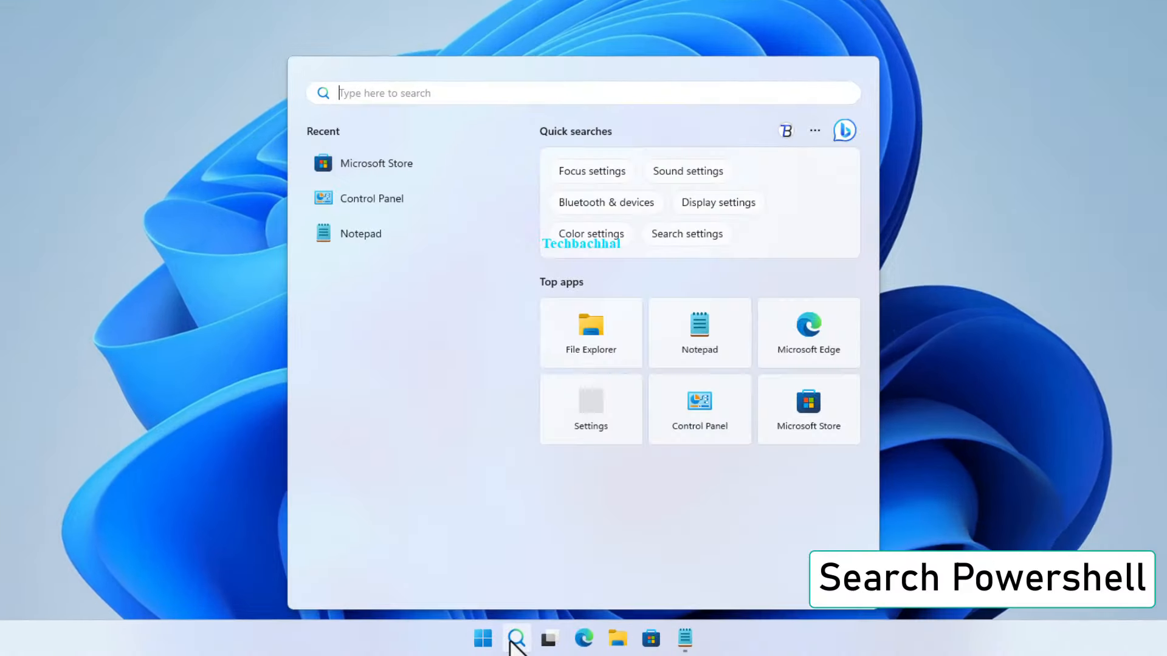
text(power)
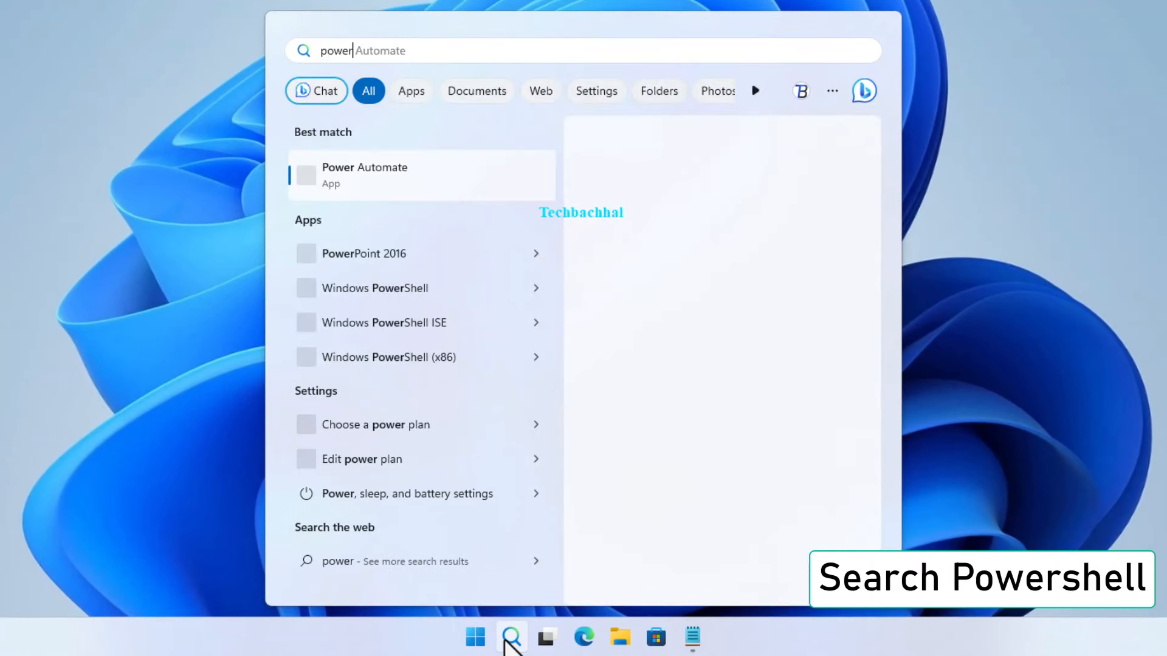
text(powershell)
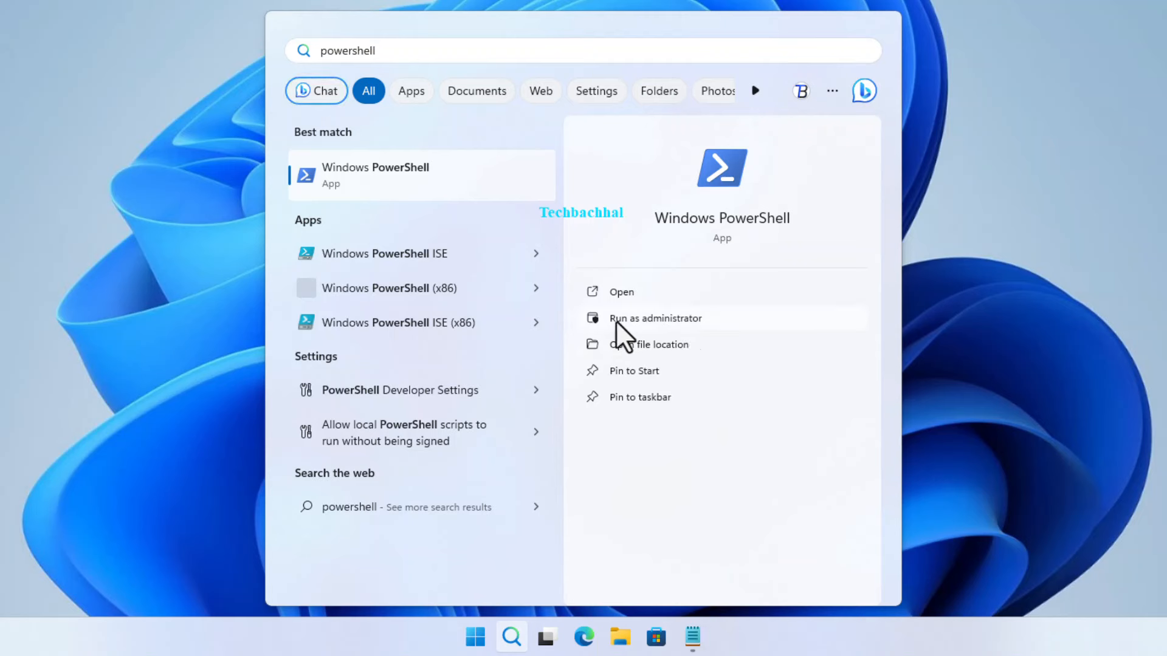
click(655, 317)
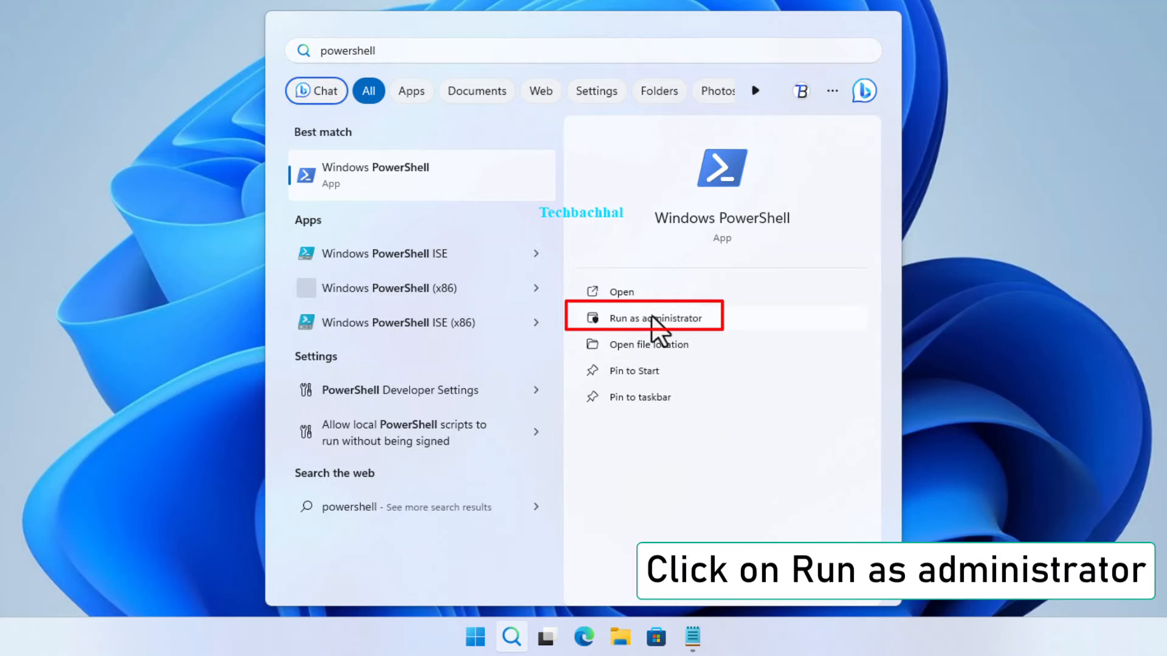
click(644, 317)
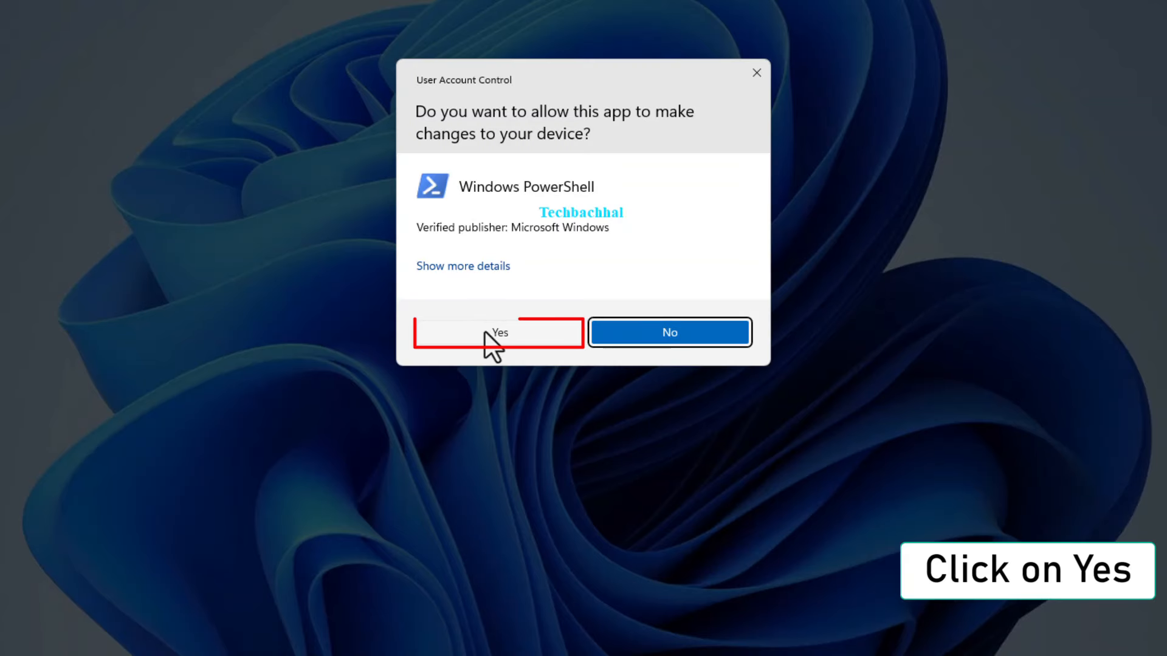
Step: Approve UAC and run Repair-WindowsImage -Online -RestoreHealth in the elevated PowerShell
click(499, 332)
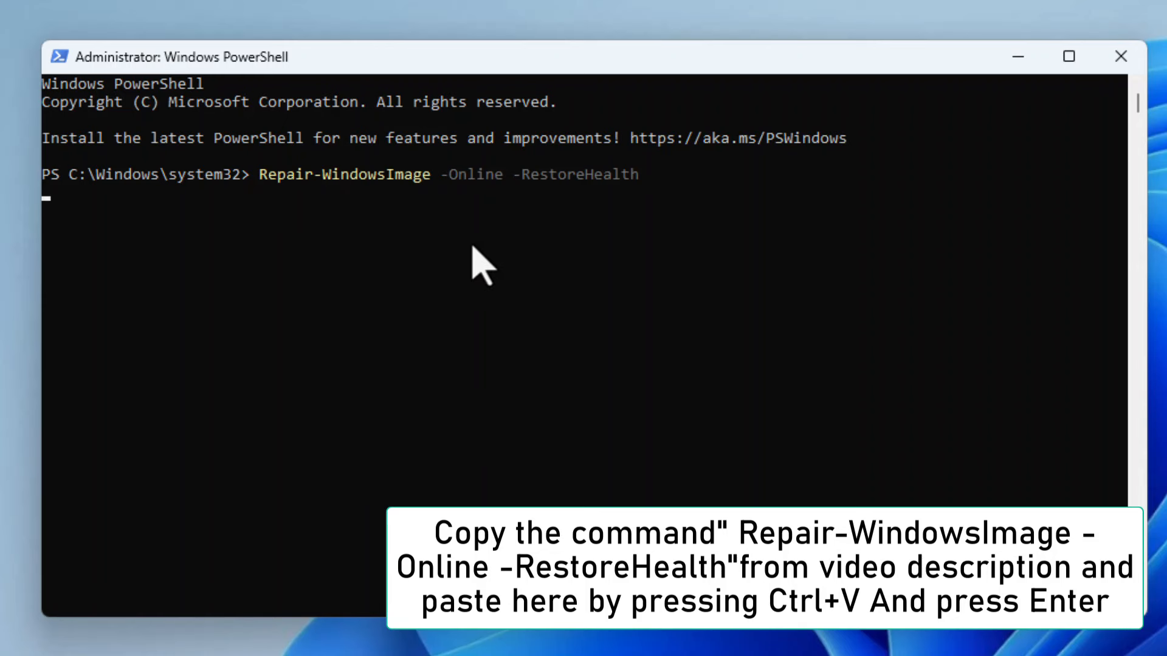
key(Enter)
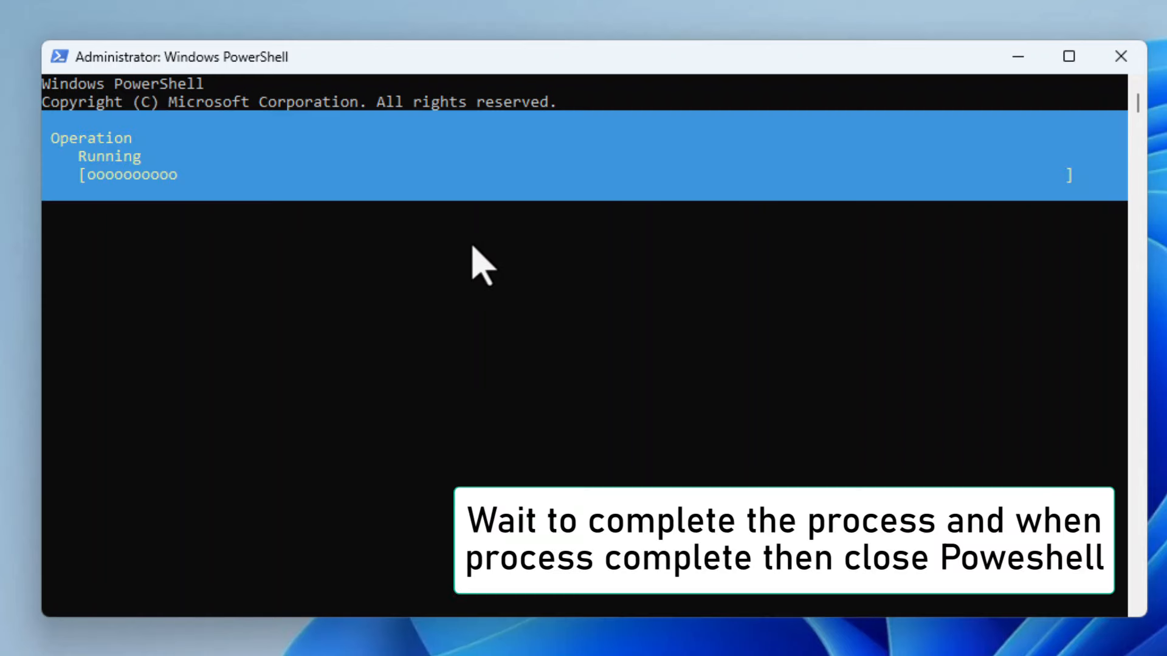
mouse_move(556, 216)
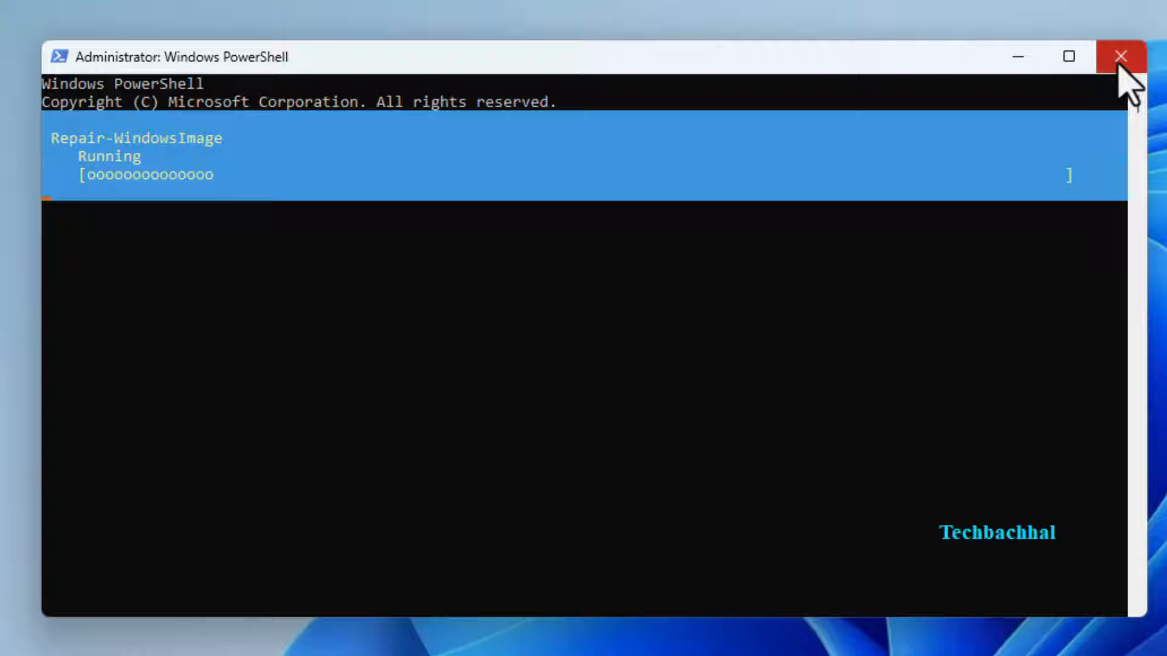
Step: Close PowerShell and restart the PC from the Start quick-link menu
click(1122, 57)
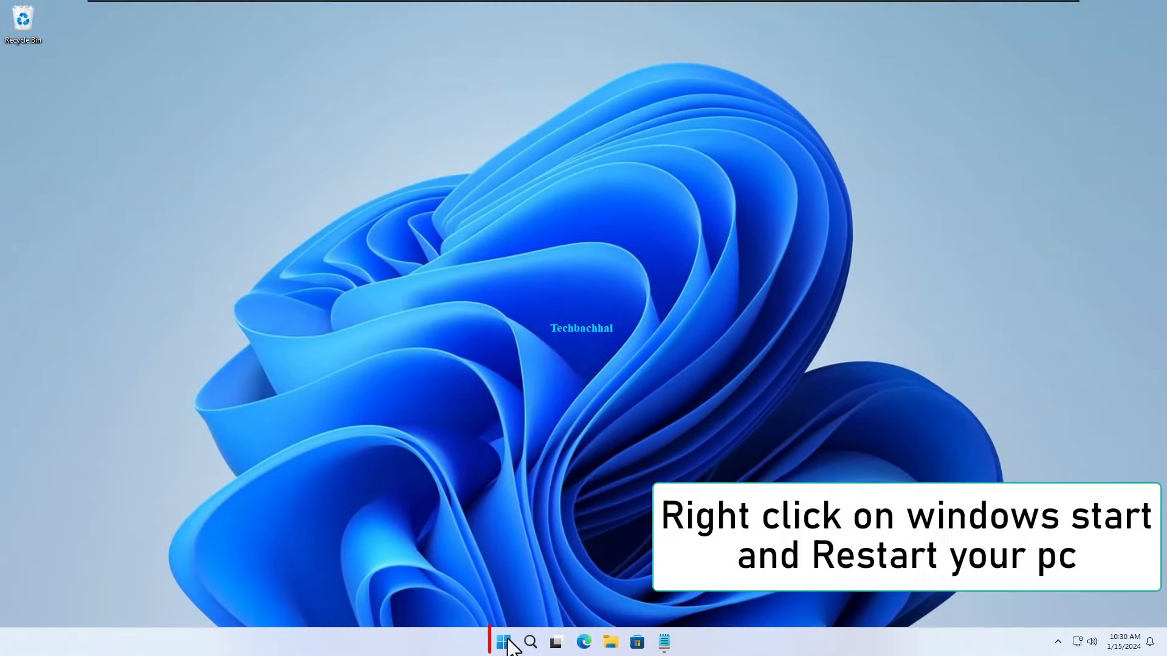
right_click(504, 641)
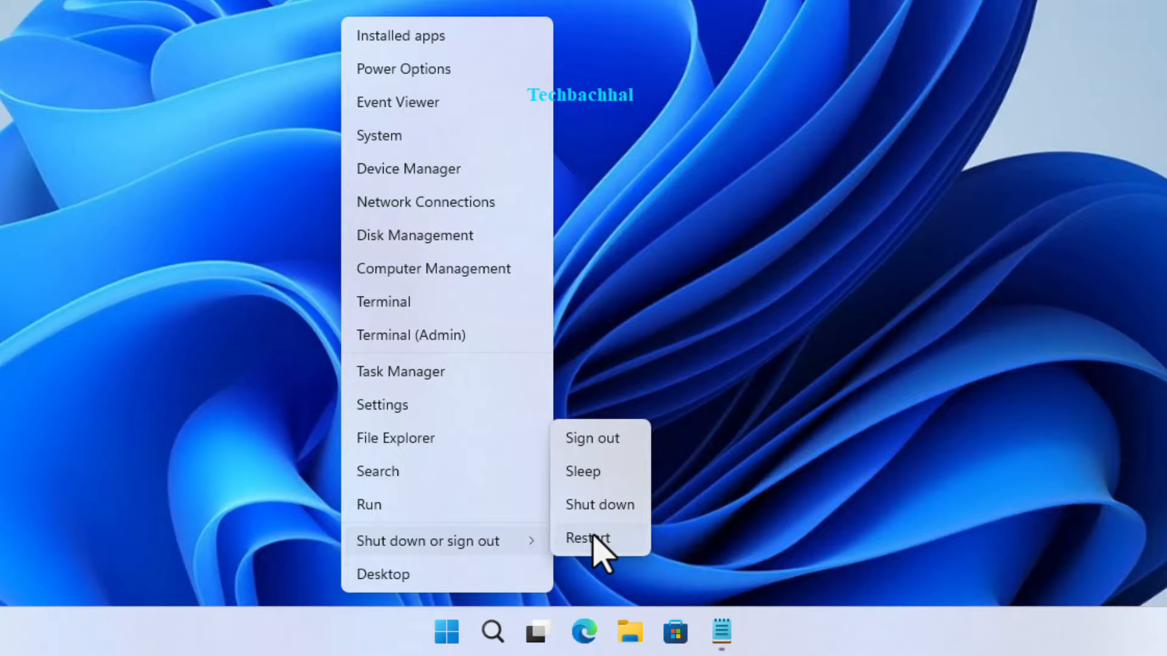
click(587, 538)
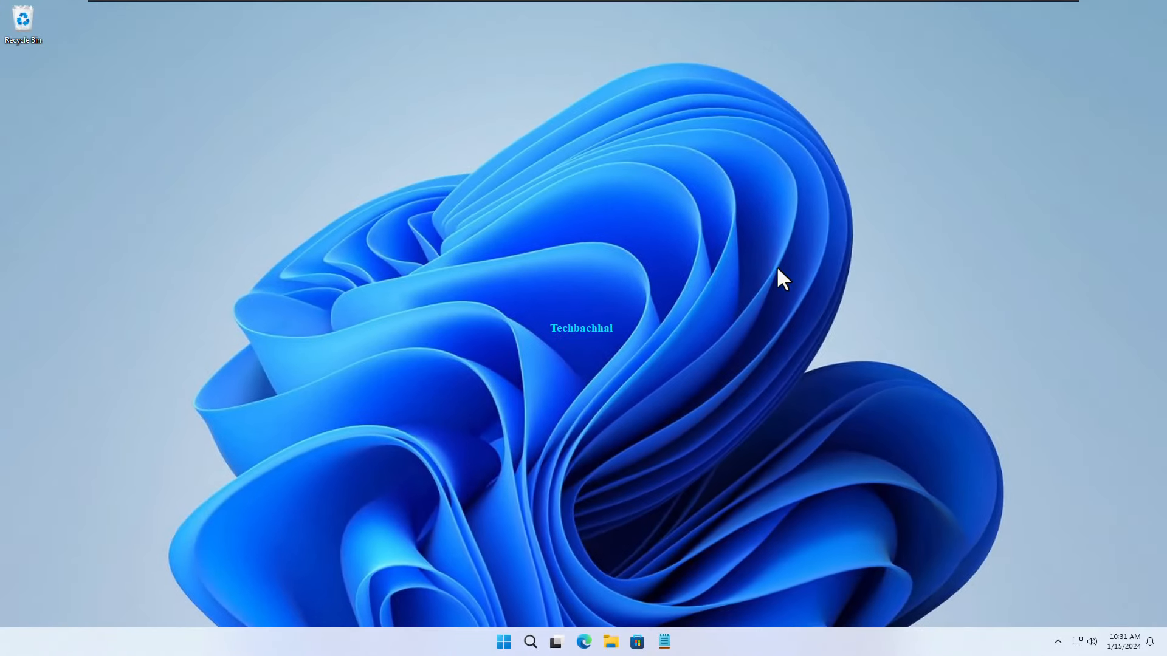
mouse_move(575, 557)
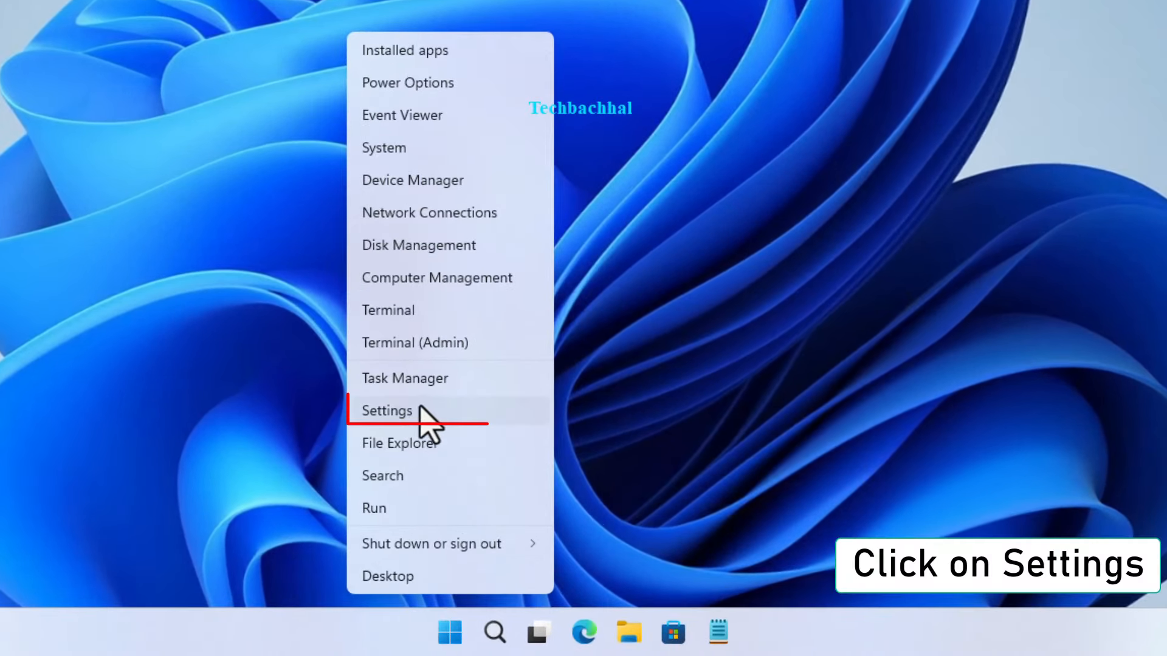
Step: In Settings > System > Recovery, request an Advanced startup restart via Restart now
click(386, 410)
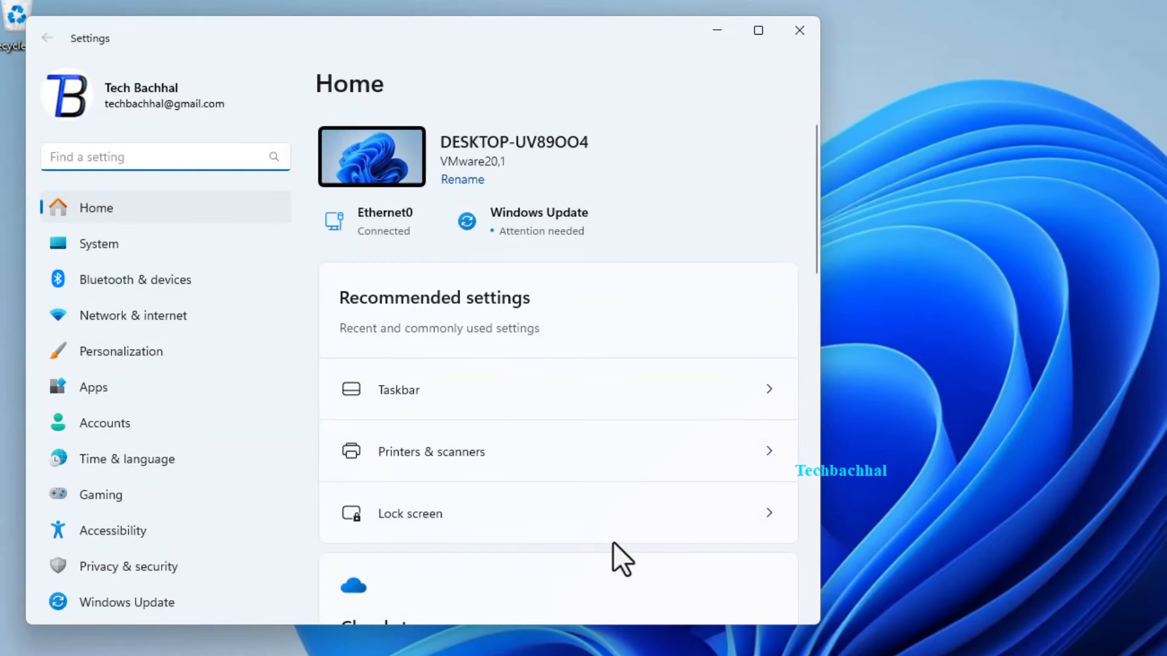
scroll(down, 3)
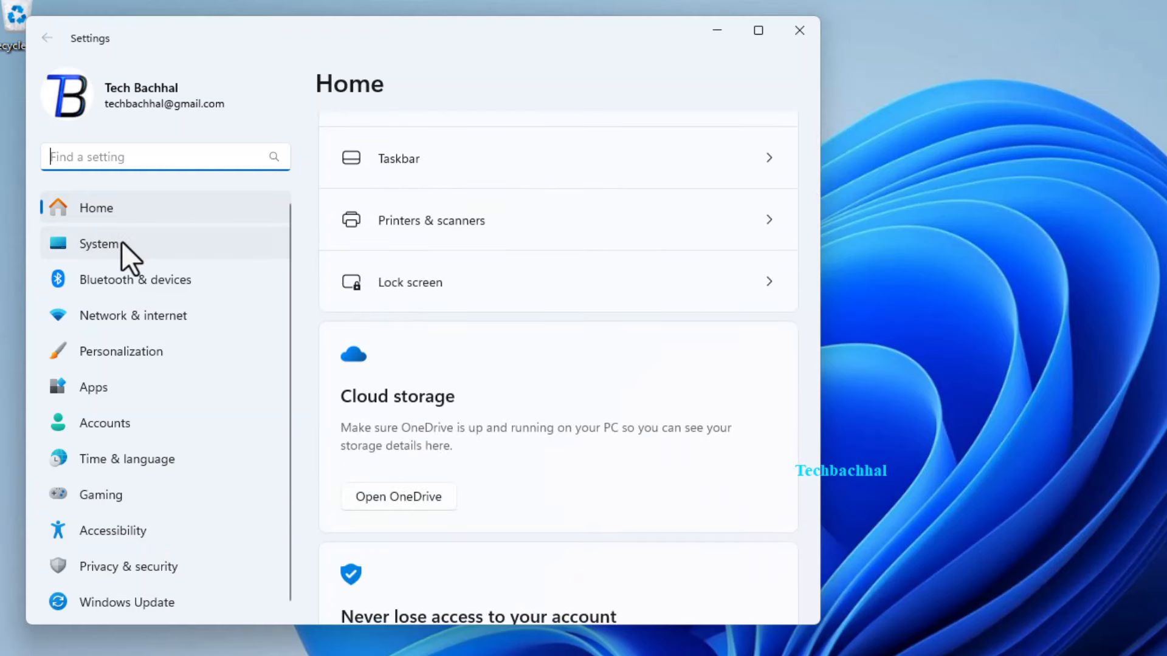
click(98, 243)
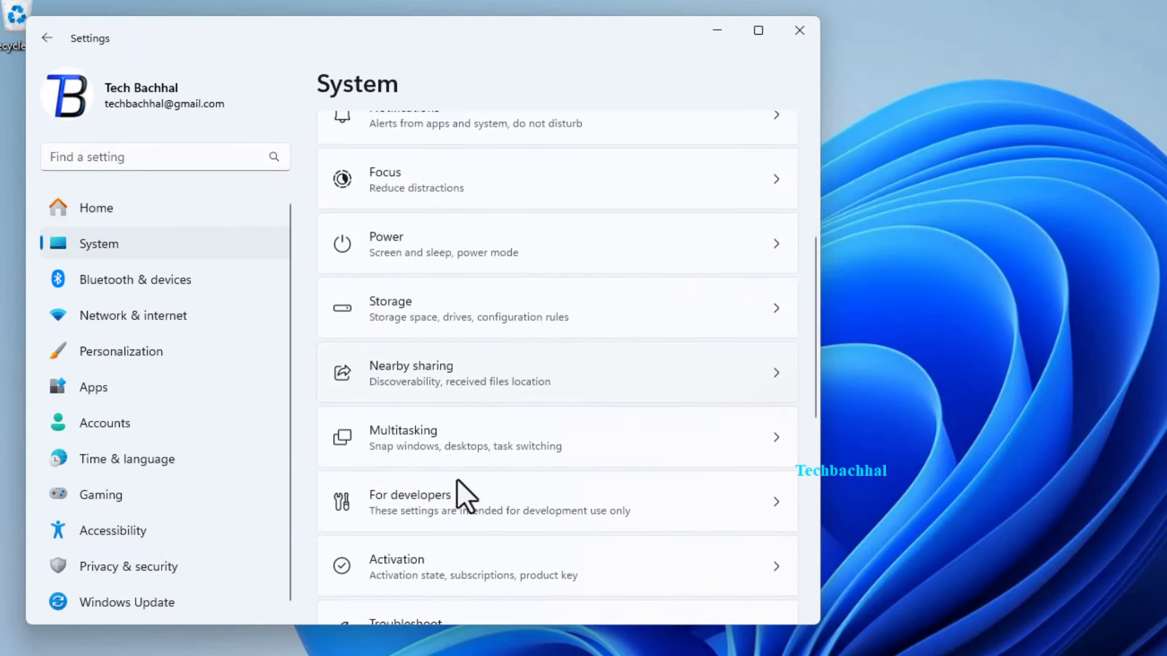
scroll(down, 3)
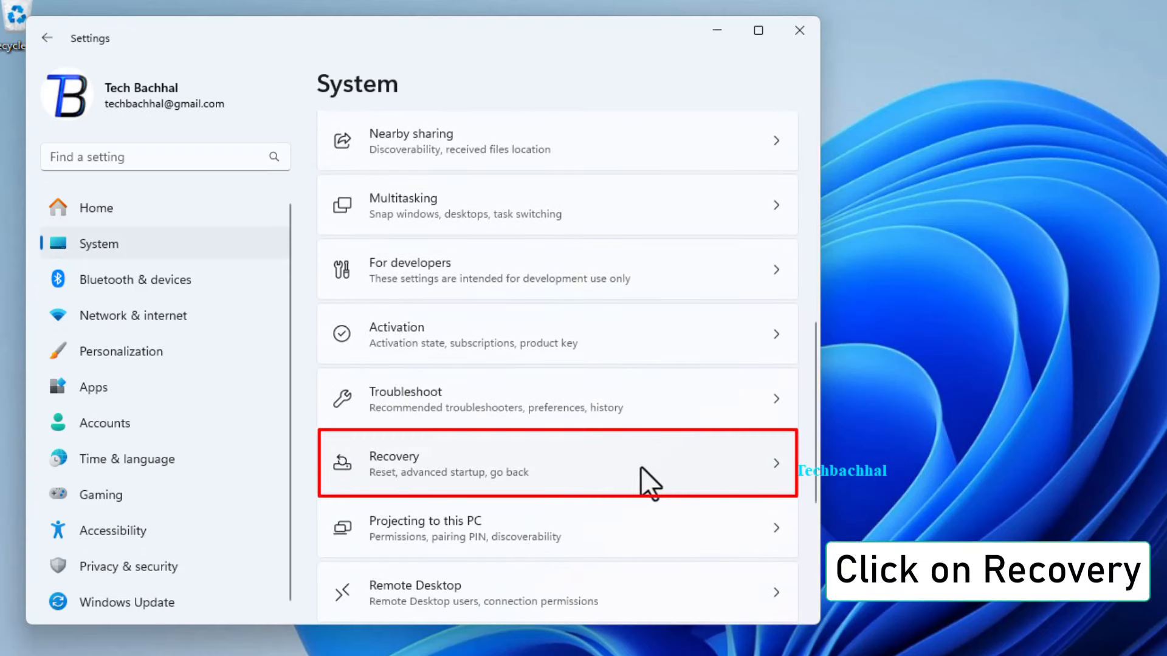
click(557, 463)
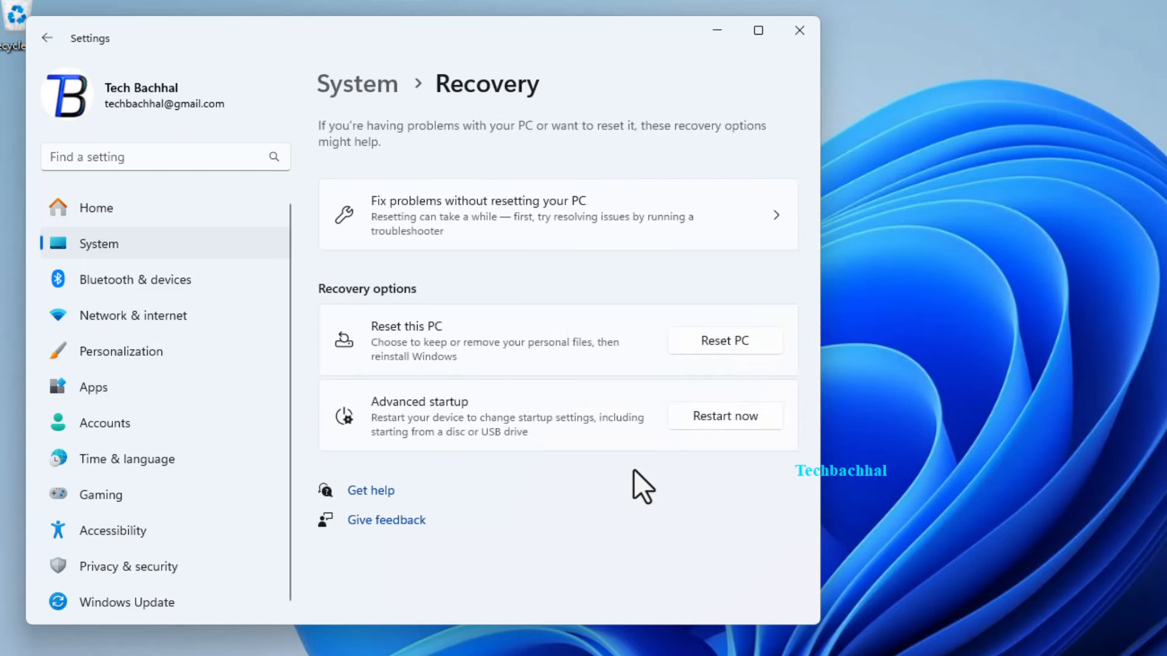
scroll(down, 3)
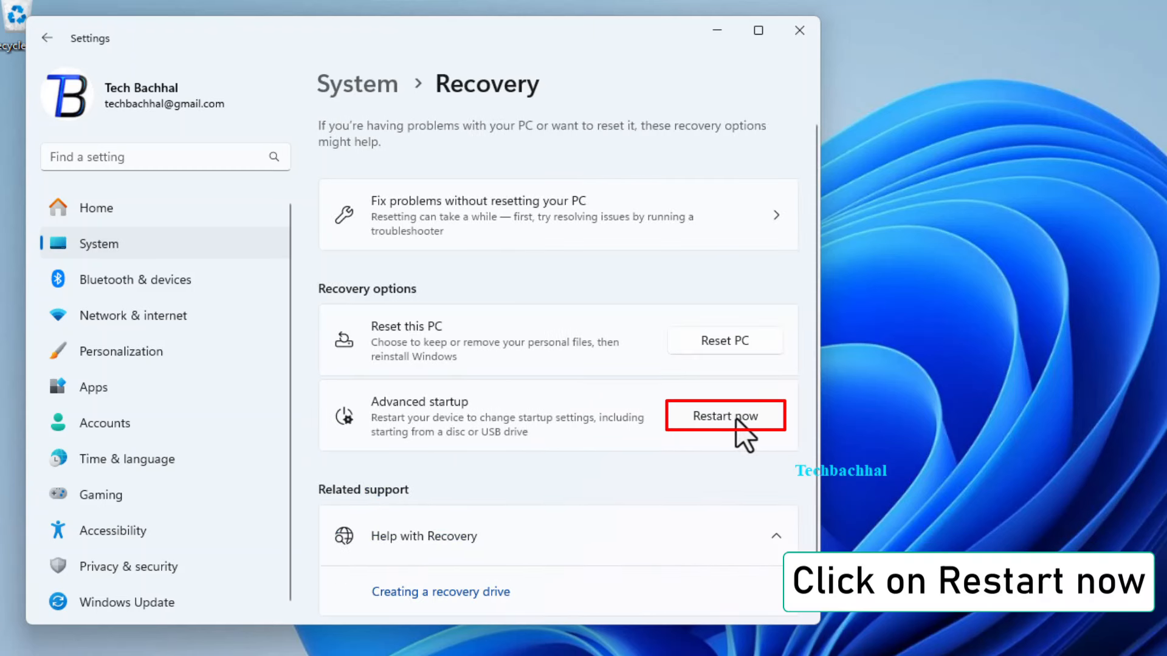
click(723, 416)
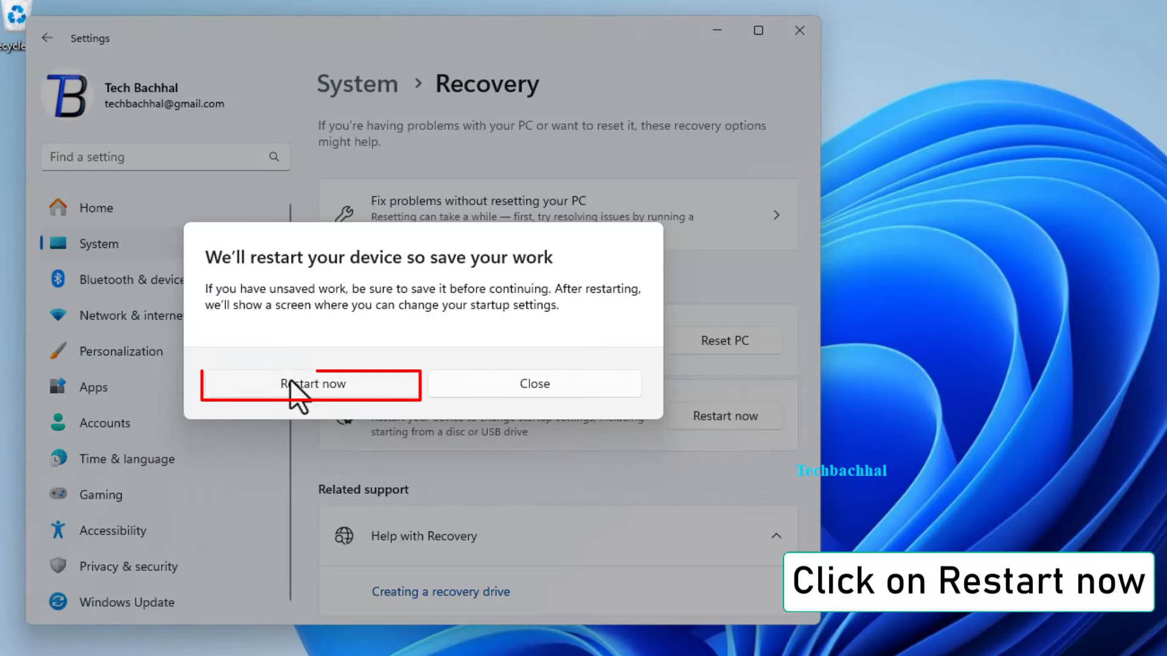
Step: Confirm the restart and go through Troubleshoot into Advanced options in the recovery environment
click(310, 384)
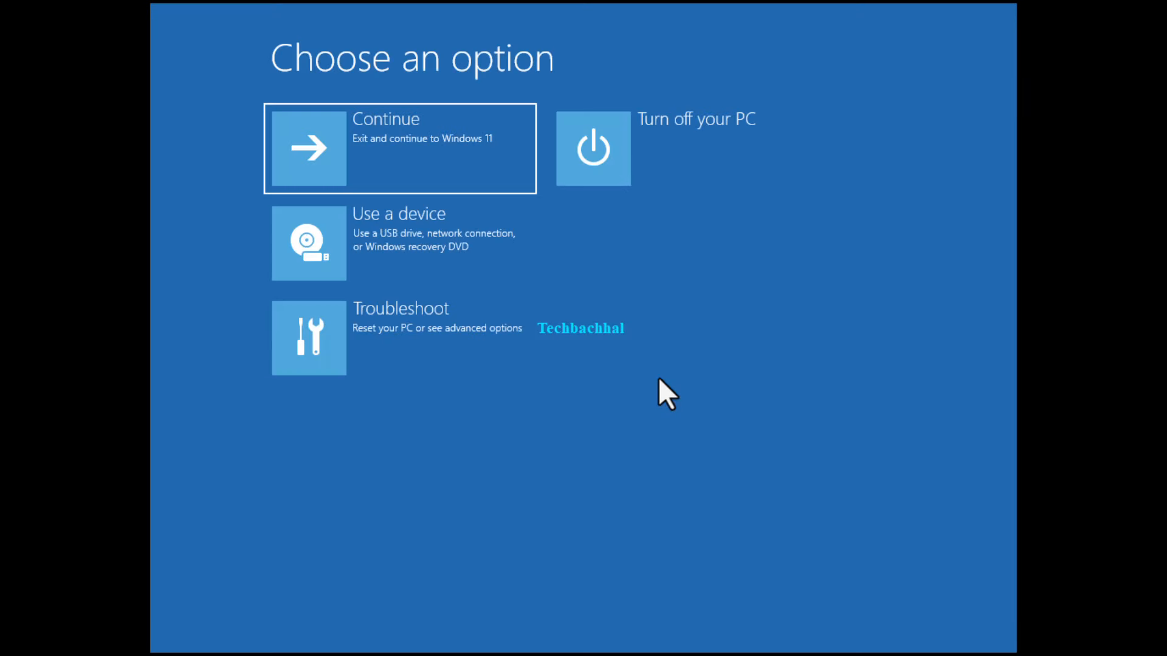
click(400, 337)
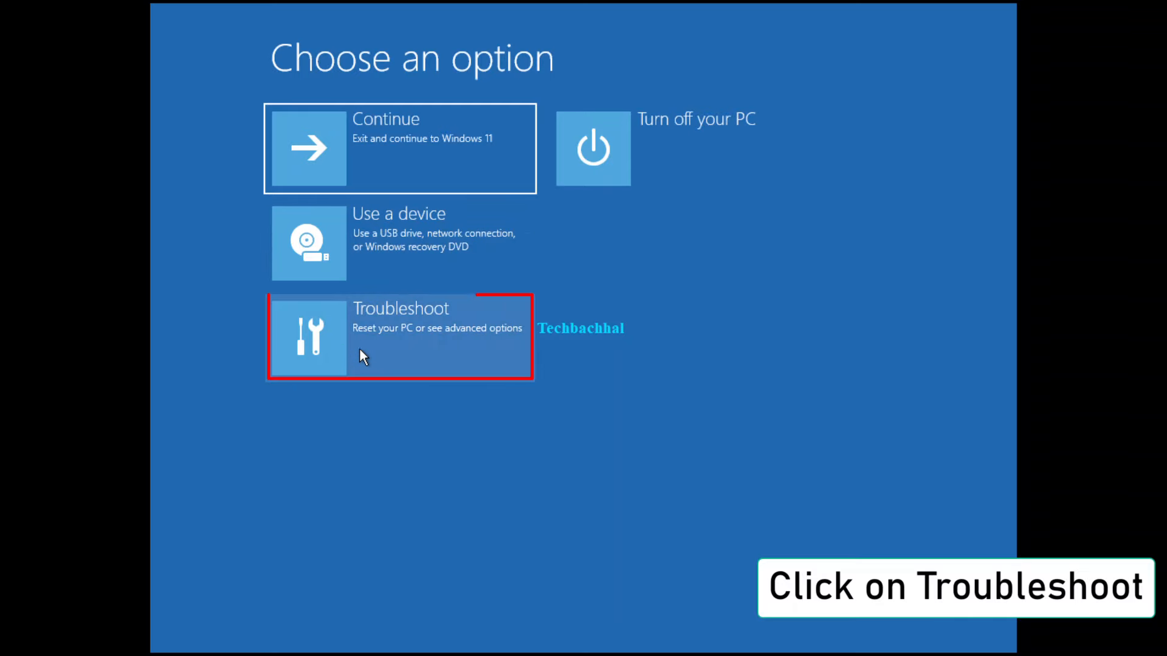
click(400, 336)
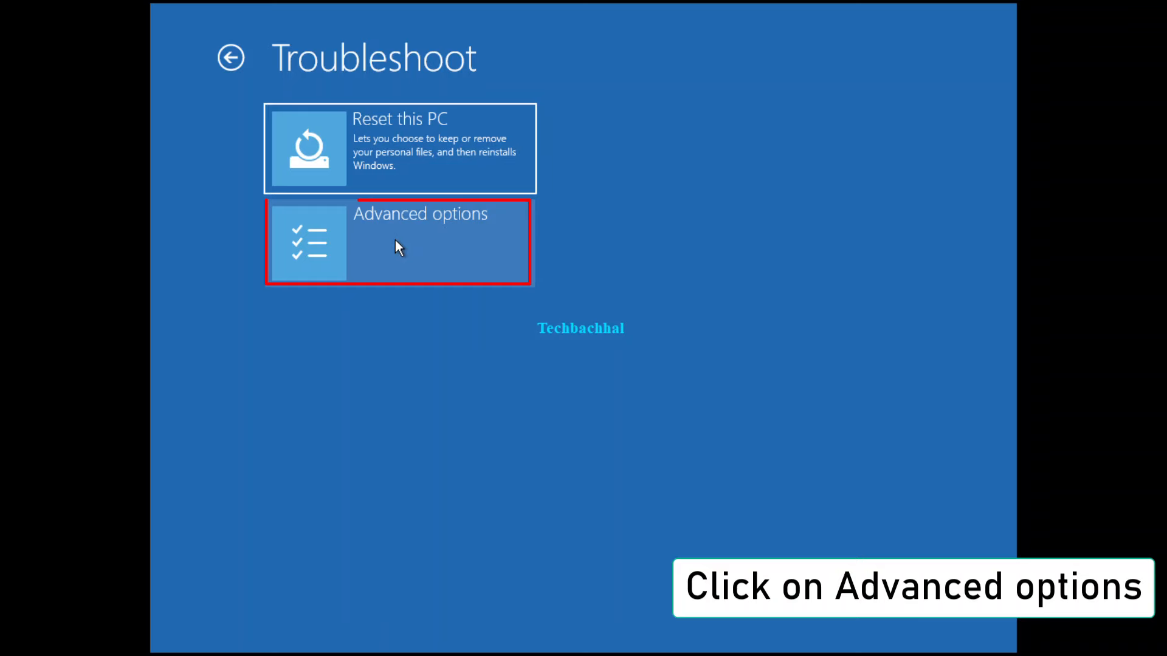
click(398, 241)
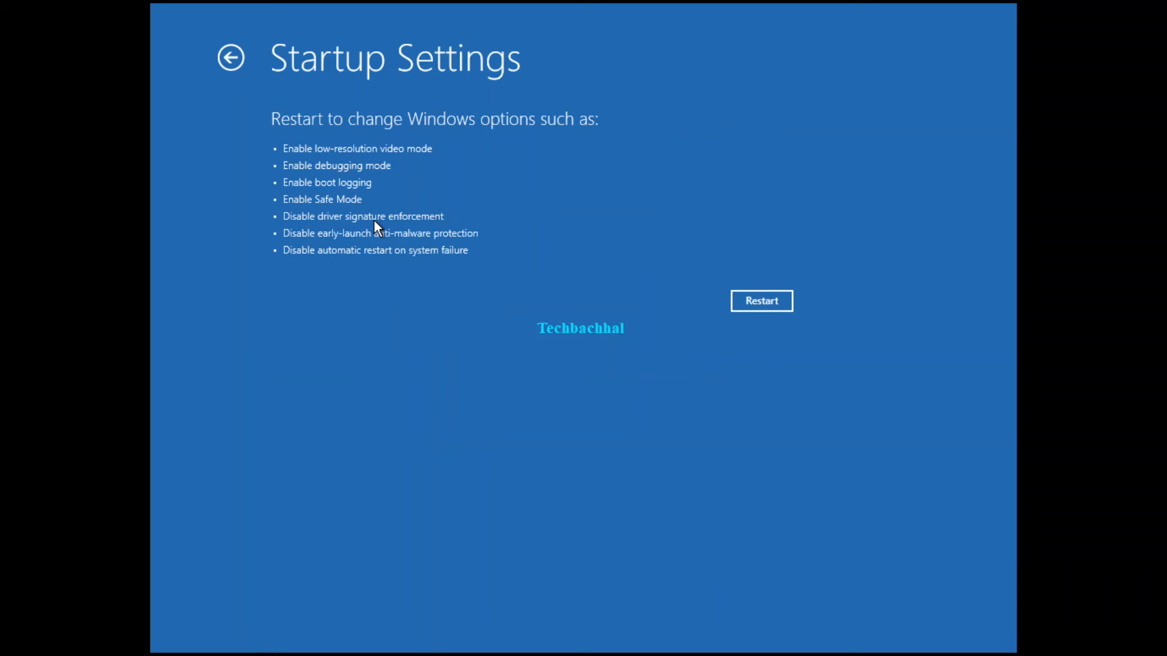
mouse_move(155, 266)
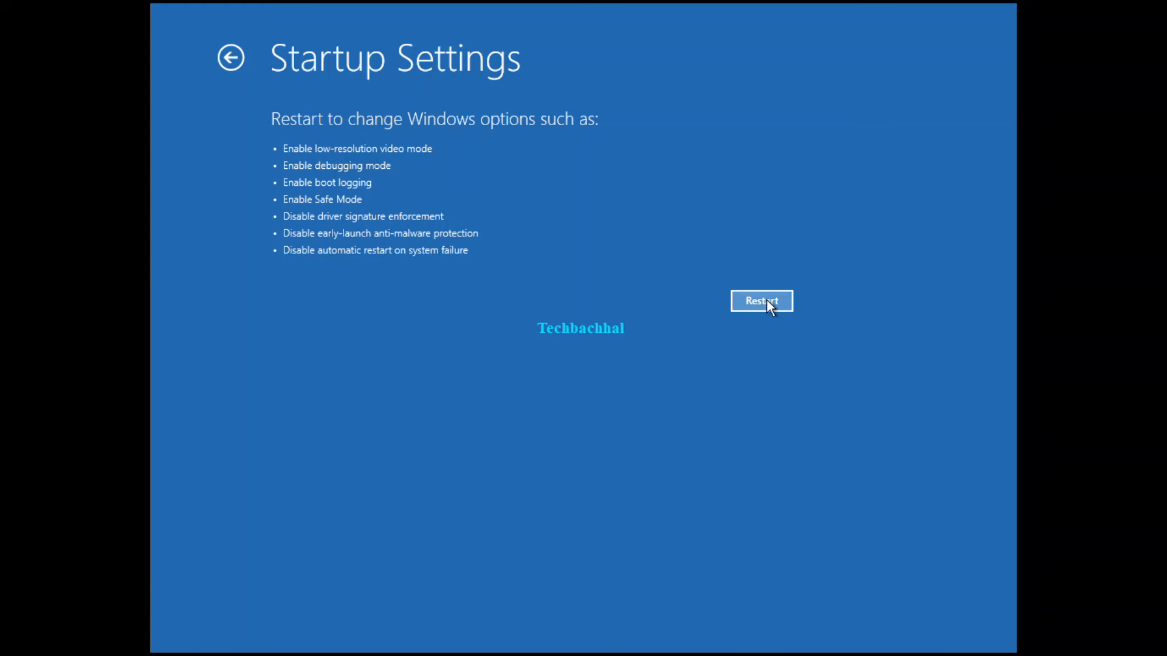
mouse_move(760, 310)
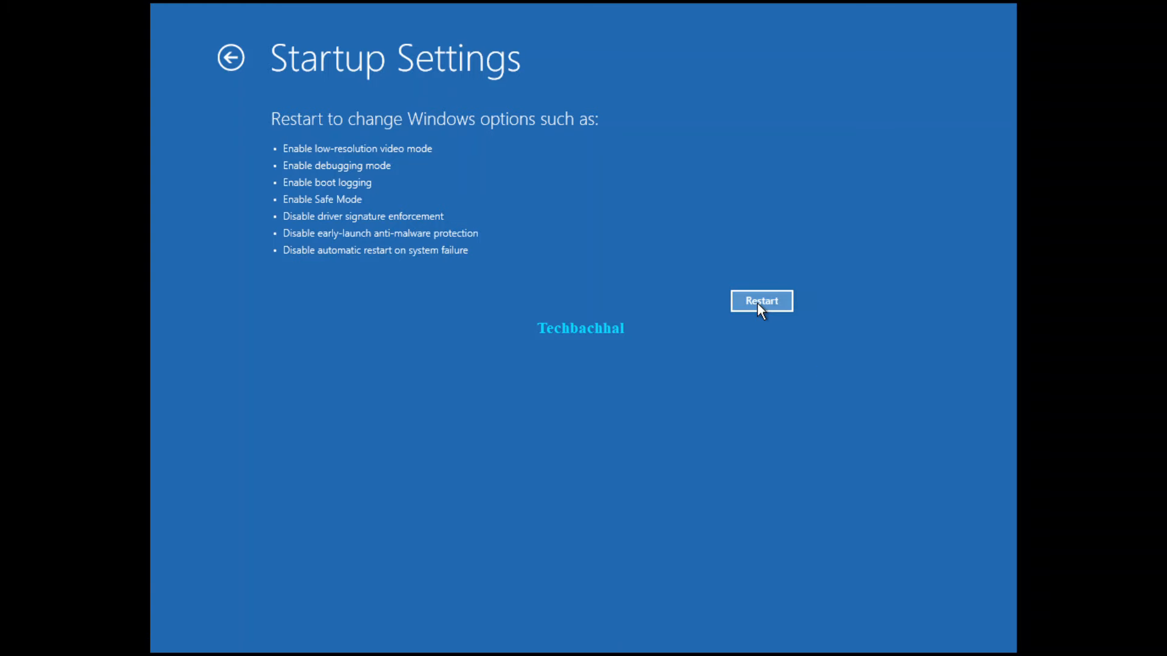
Step: Restart into Startup Settings and choose F4 to boot Windows into Safe Mode
click(761, 302)
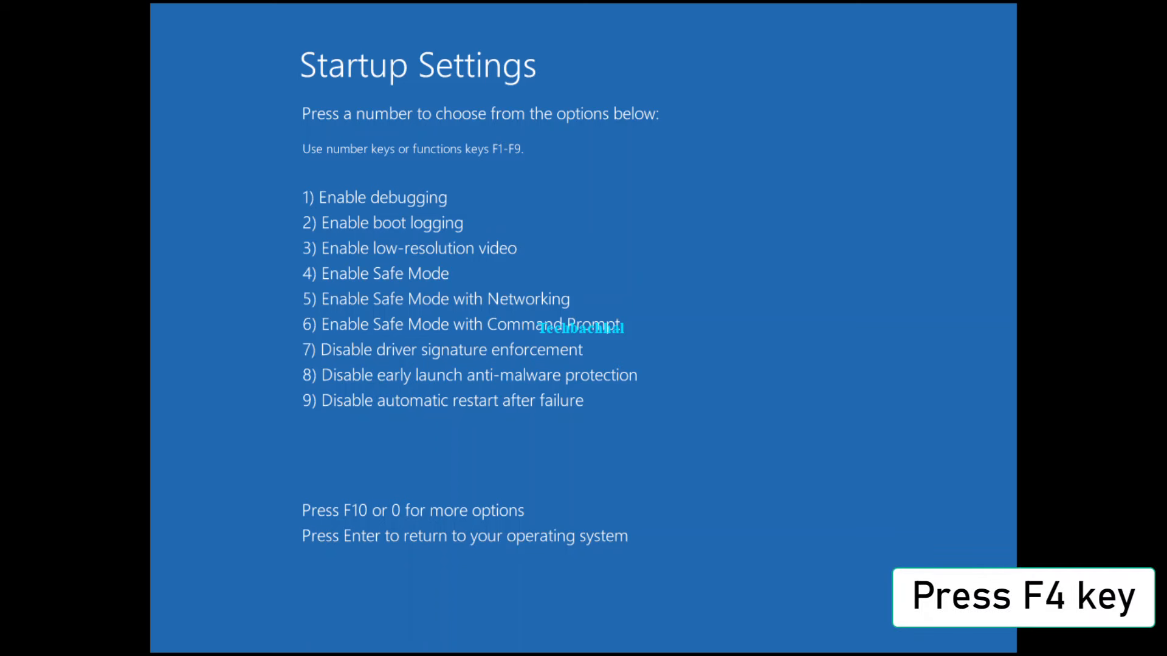
key(f4)
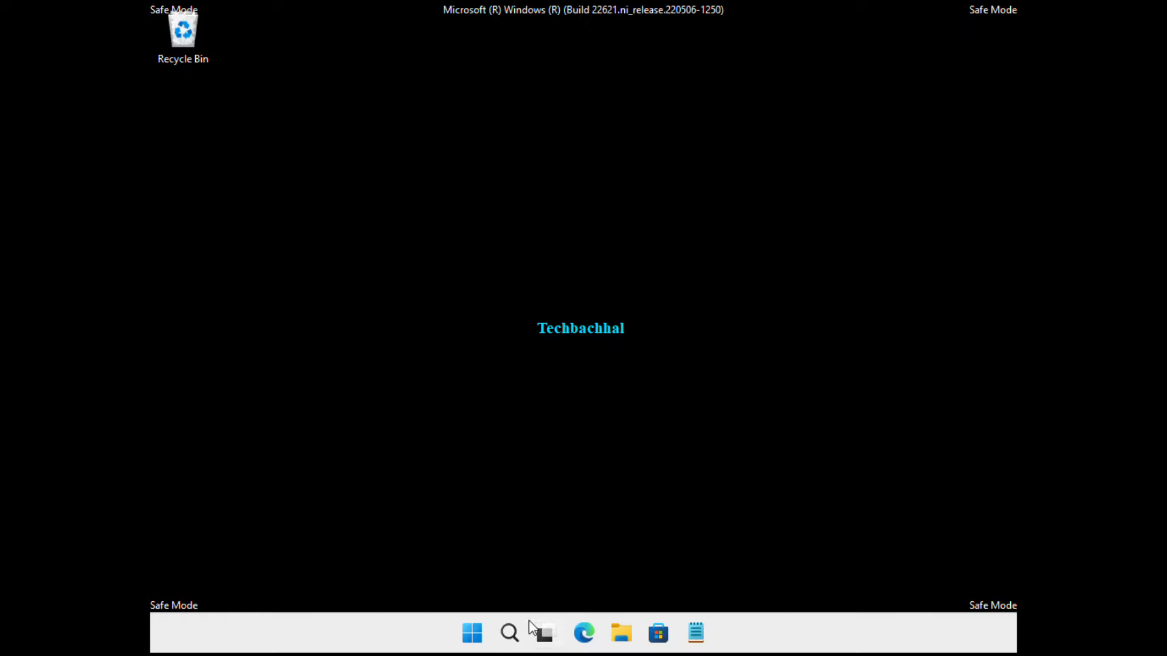
Step: Search for 'cmd' and launch Command Prompt as administrator in Safe Mode
click(509, 633)
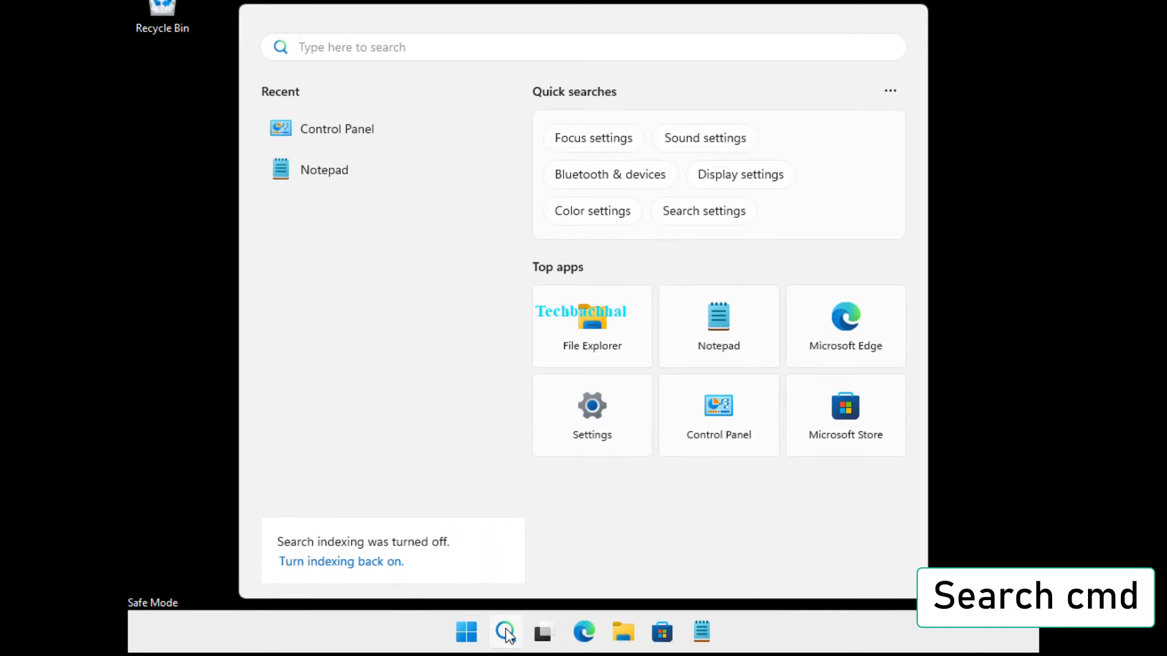
text(cmd)
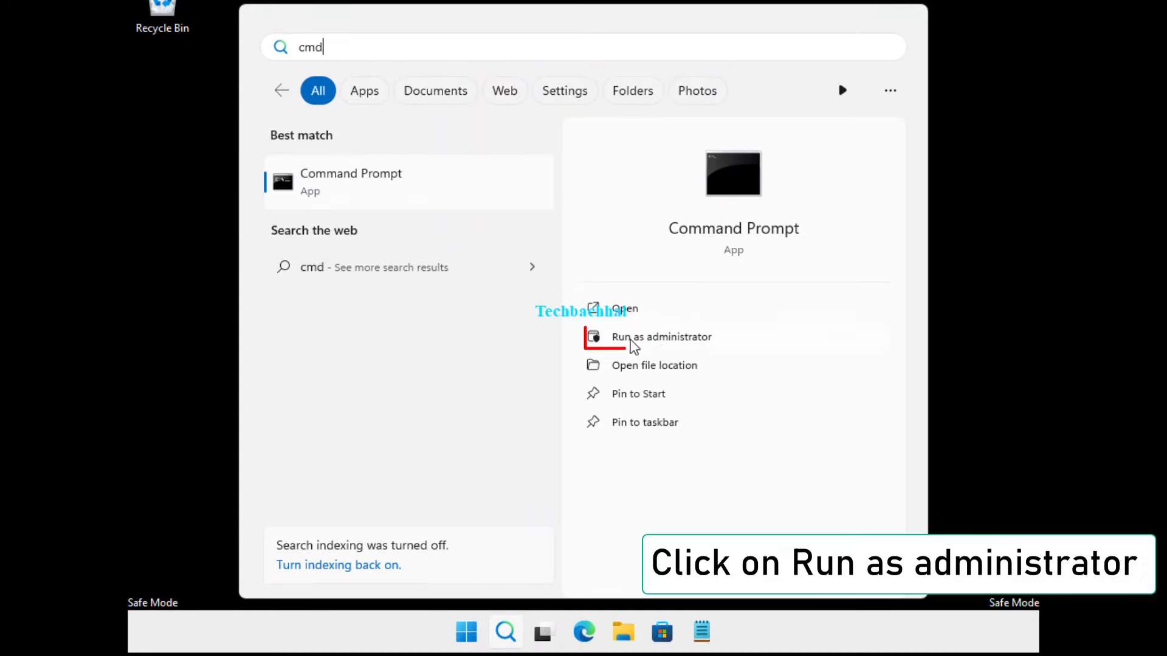
click(661, 337)
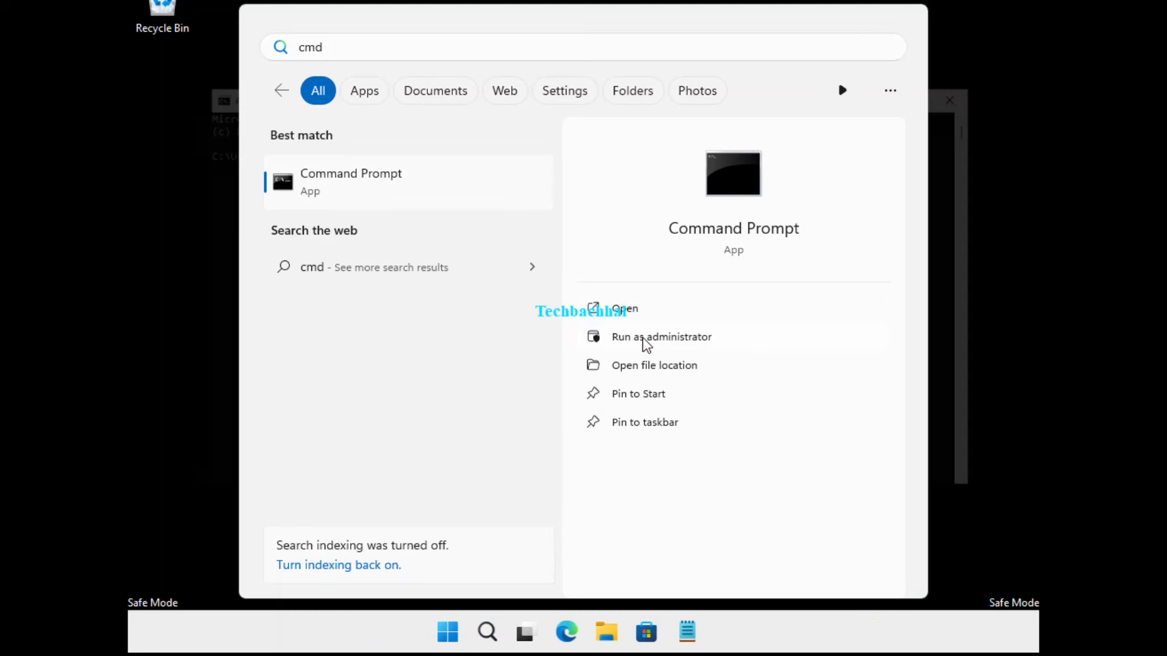
click(661, 337)
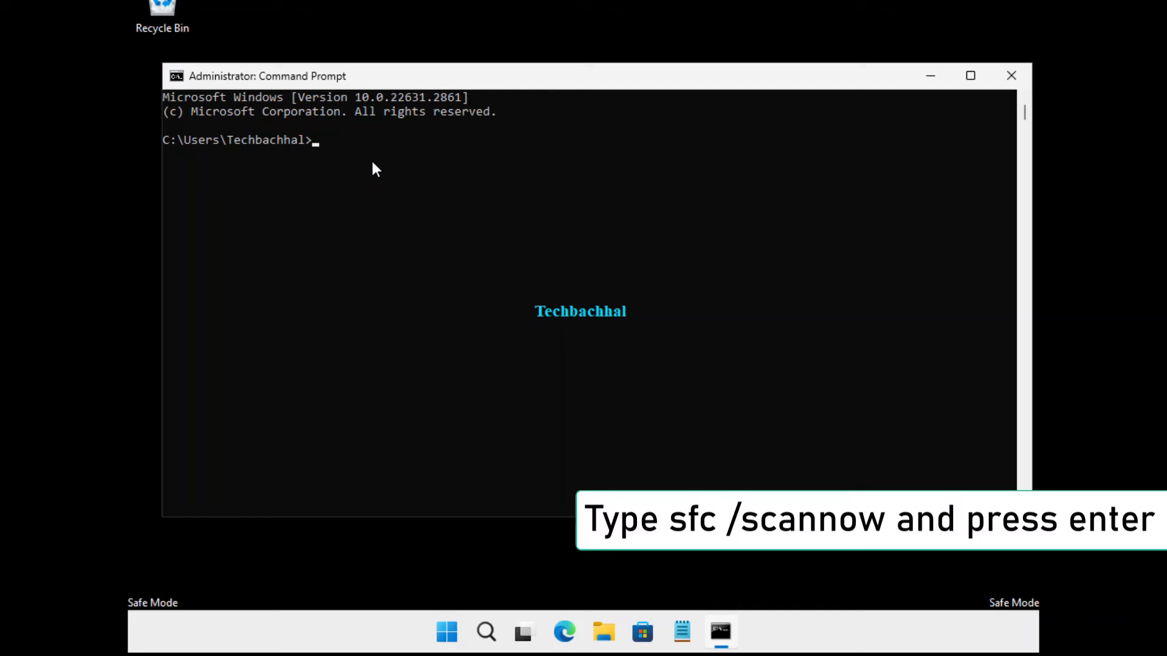
Step: Run sfc /scannow in the console, then close Command Prompt back to the Safe Mode desktop
text(sfc)
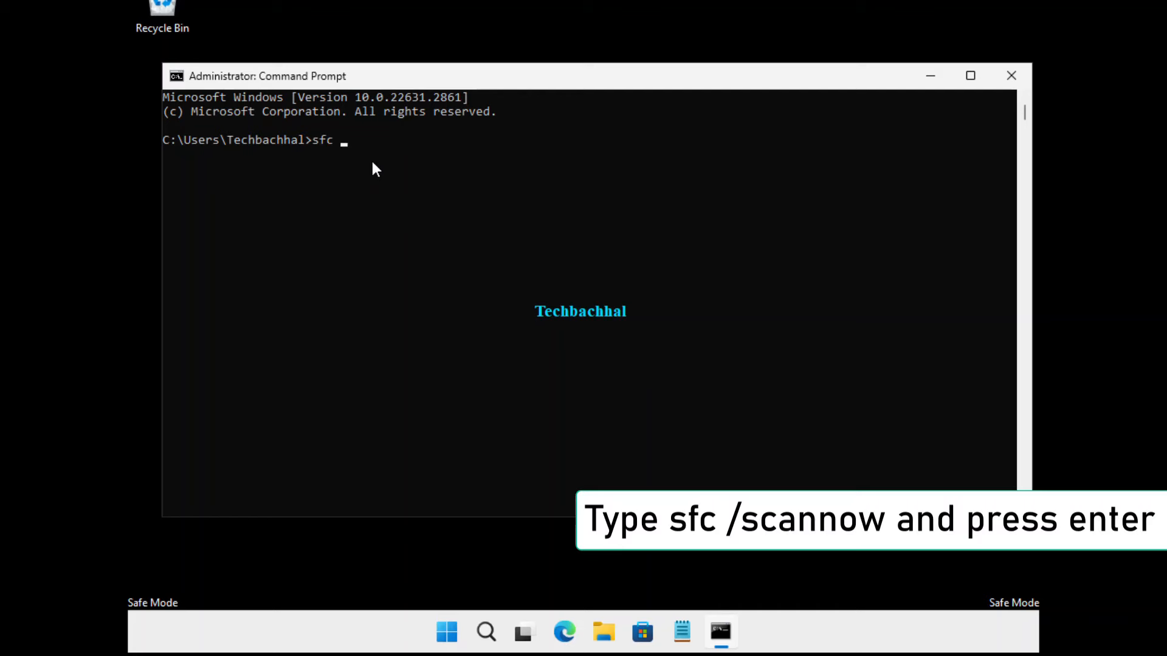
text(/s)
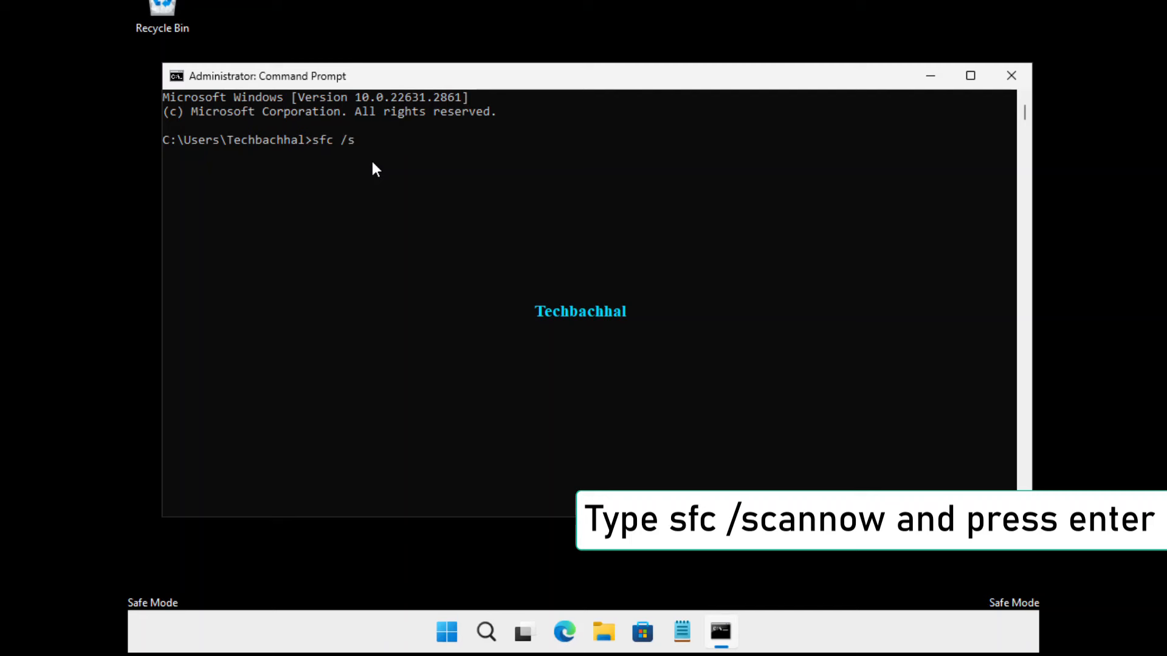
text(cann)
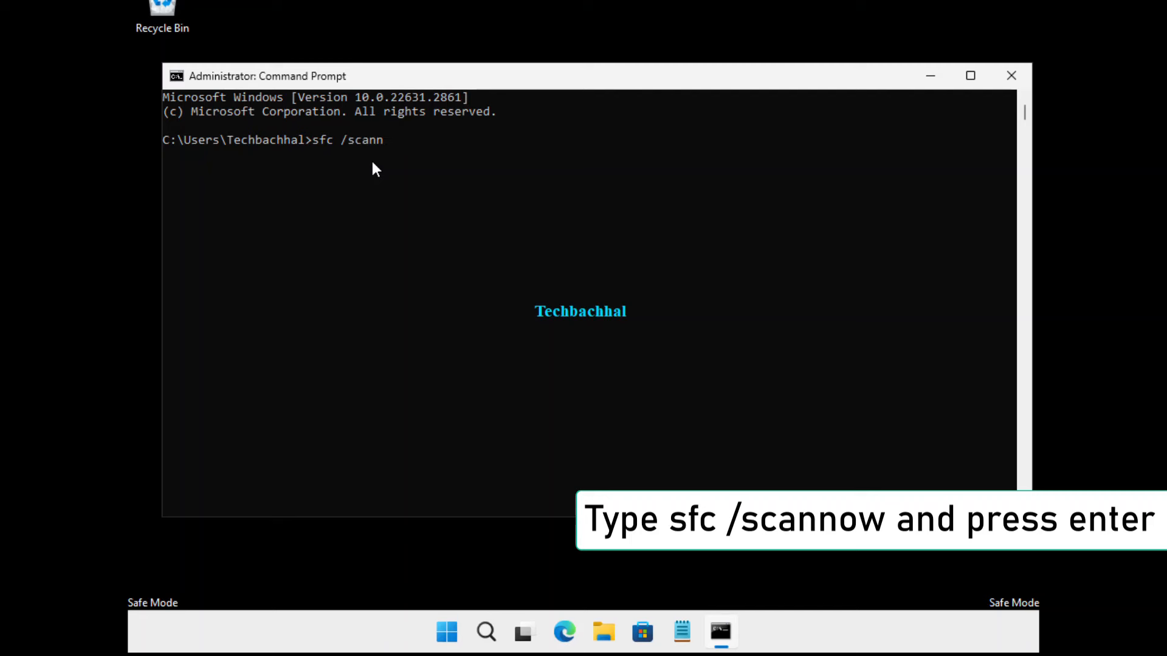
text(ow)
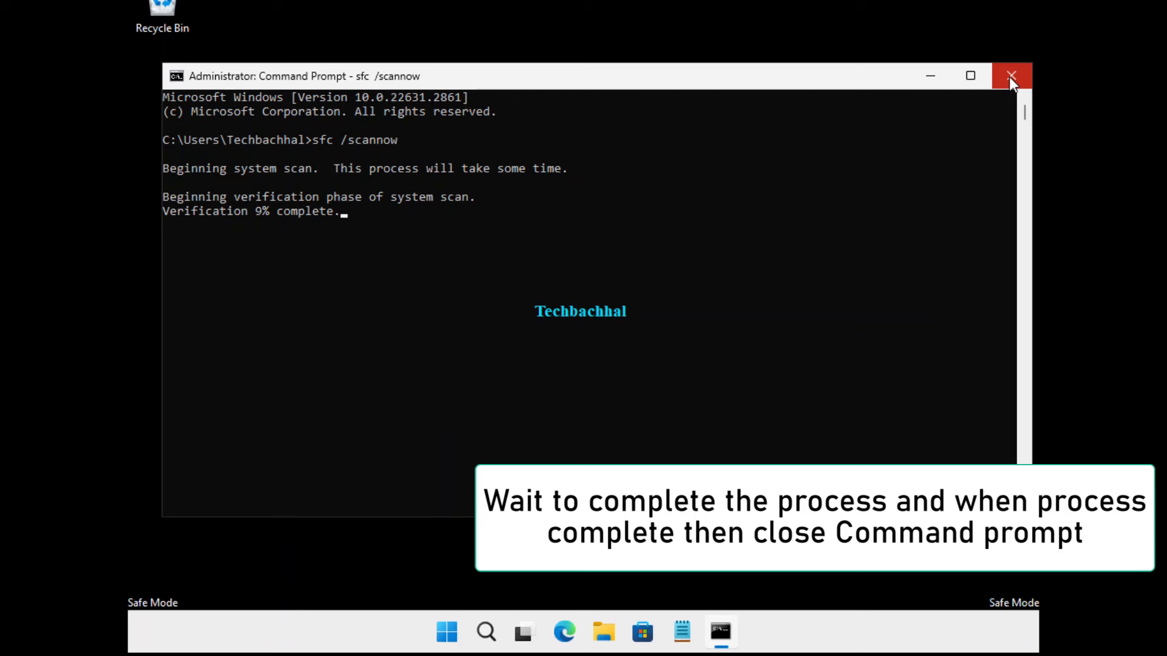
click(1010, 75)
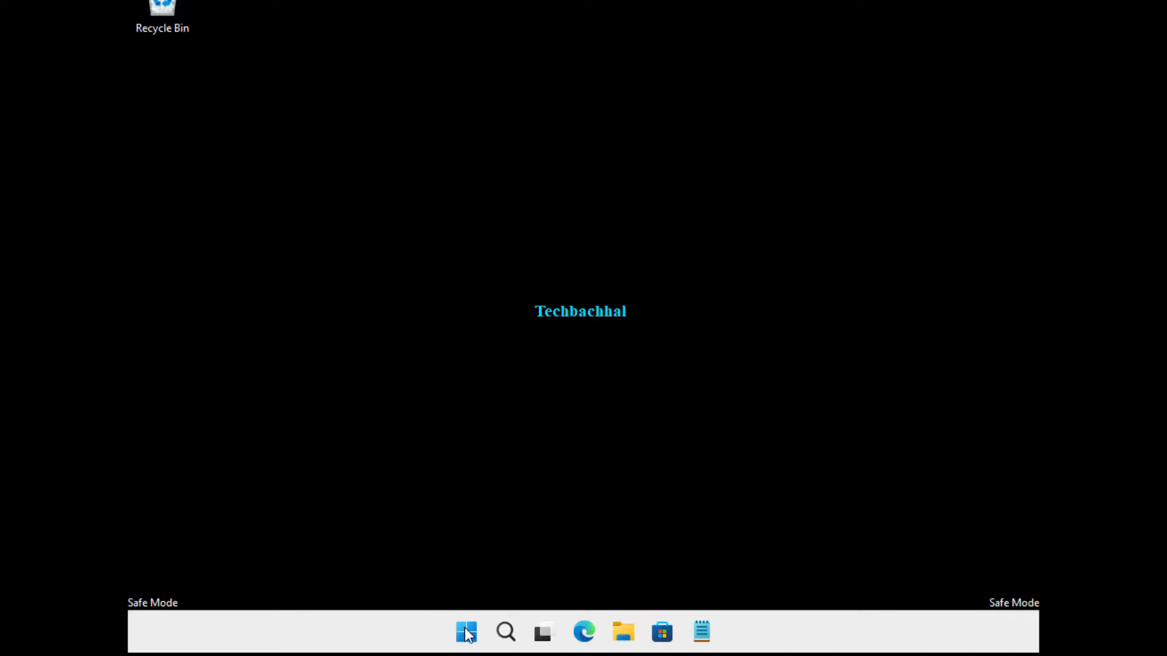
Step: Restart the PC from the Start quick-link menu to leave Safe Mode
right_click(466, 632)
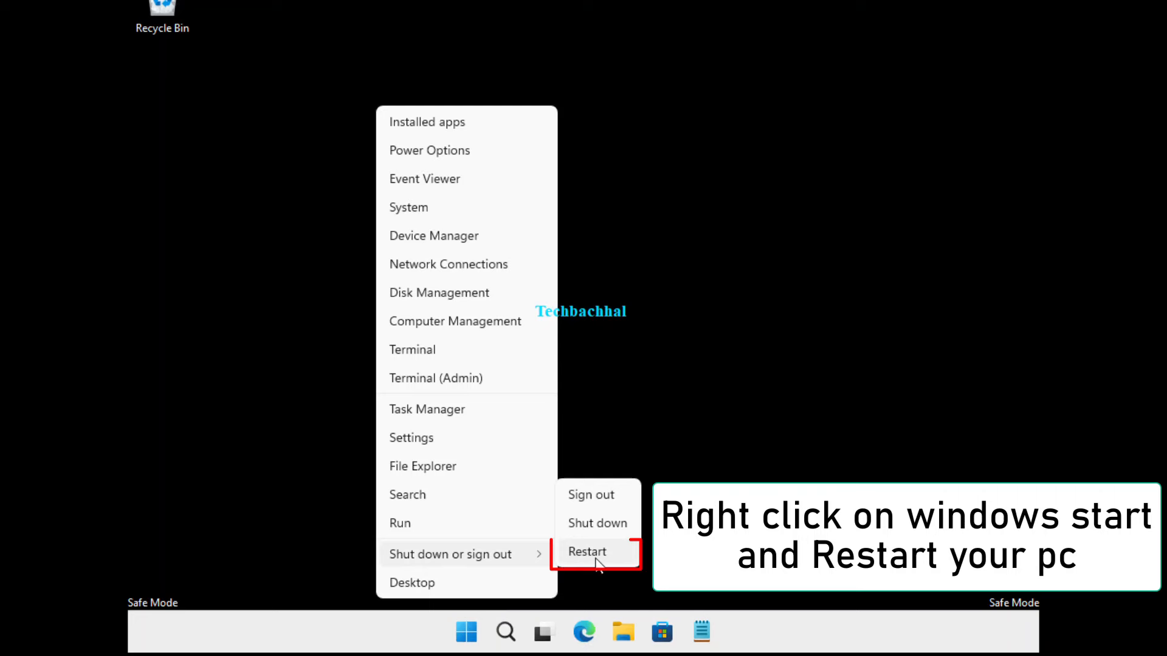
click(587, 552)
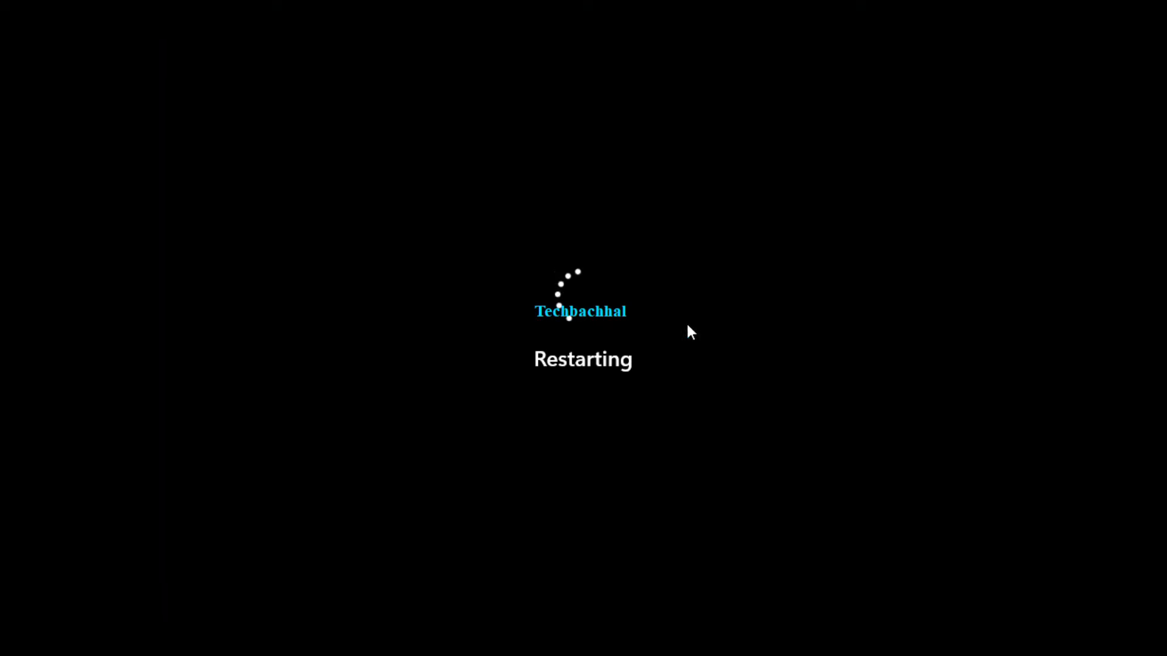
mouse_move(211, 521)
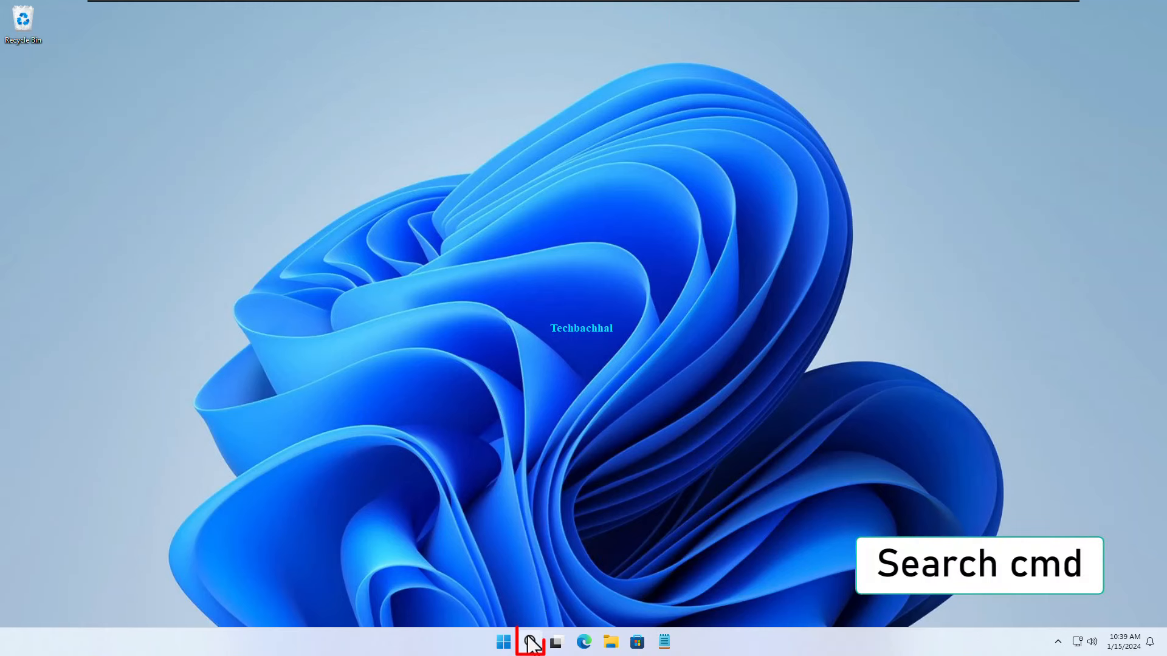
Step: Search for cmd, launch Command Prompt as administrator and approve the UAC prompt
click(531, 642)
text(cmd)
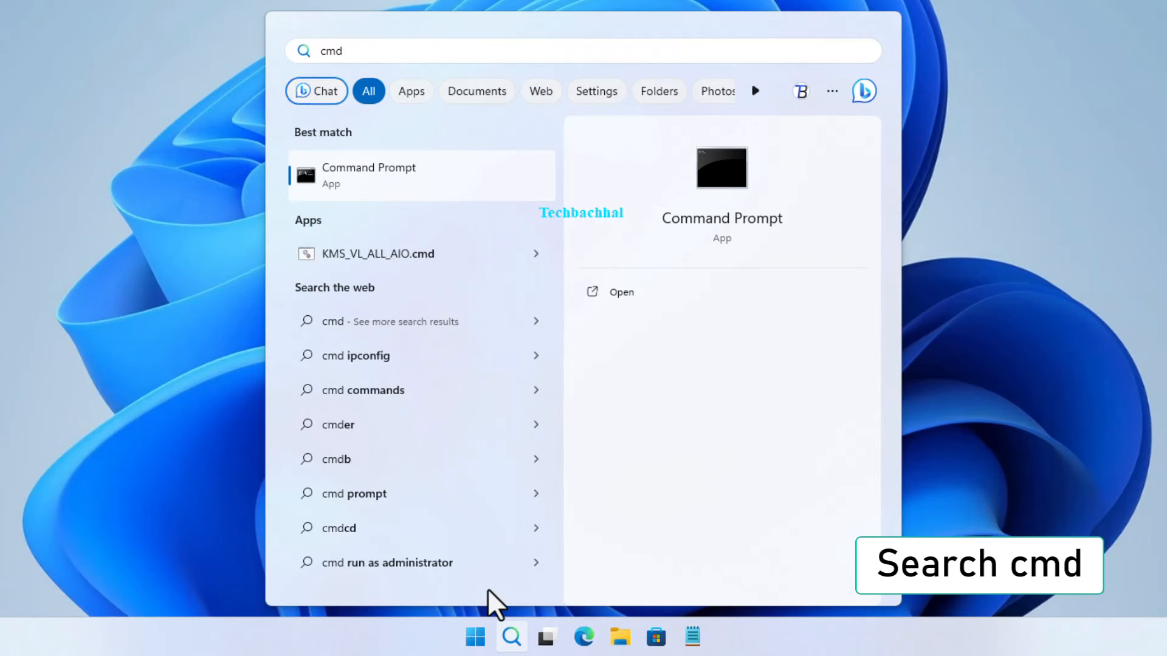
mouse_move(672, 552)
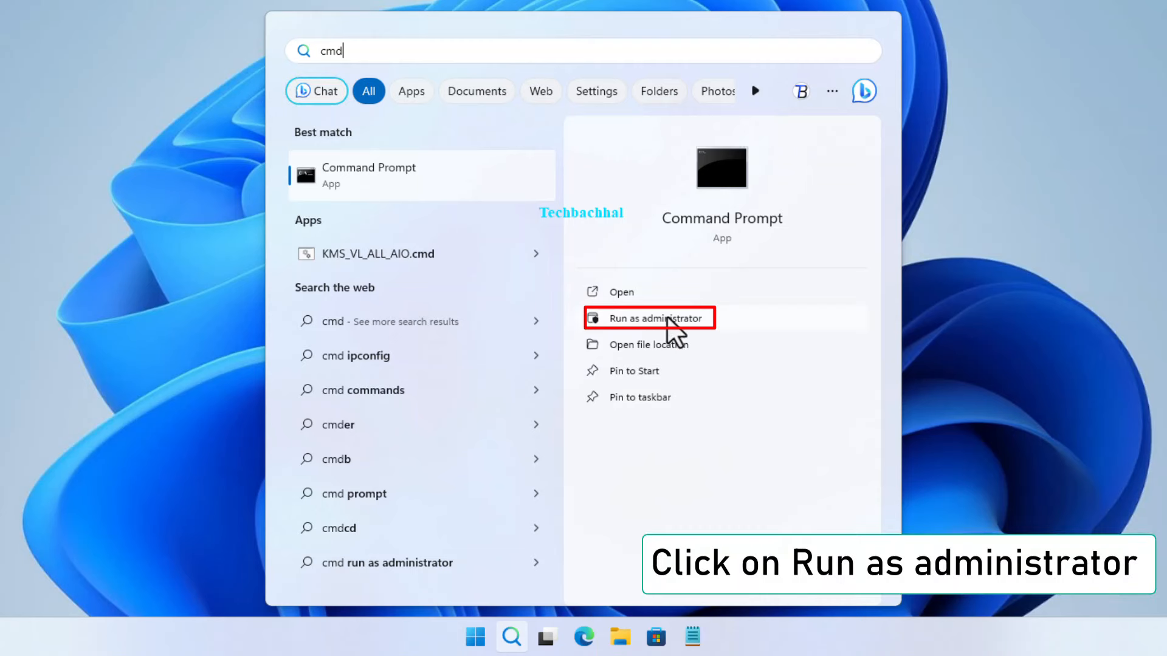
click(649, 318)
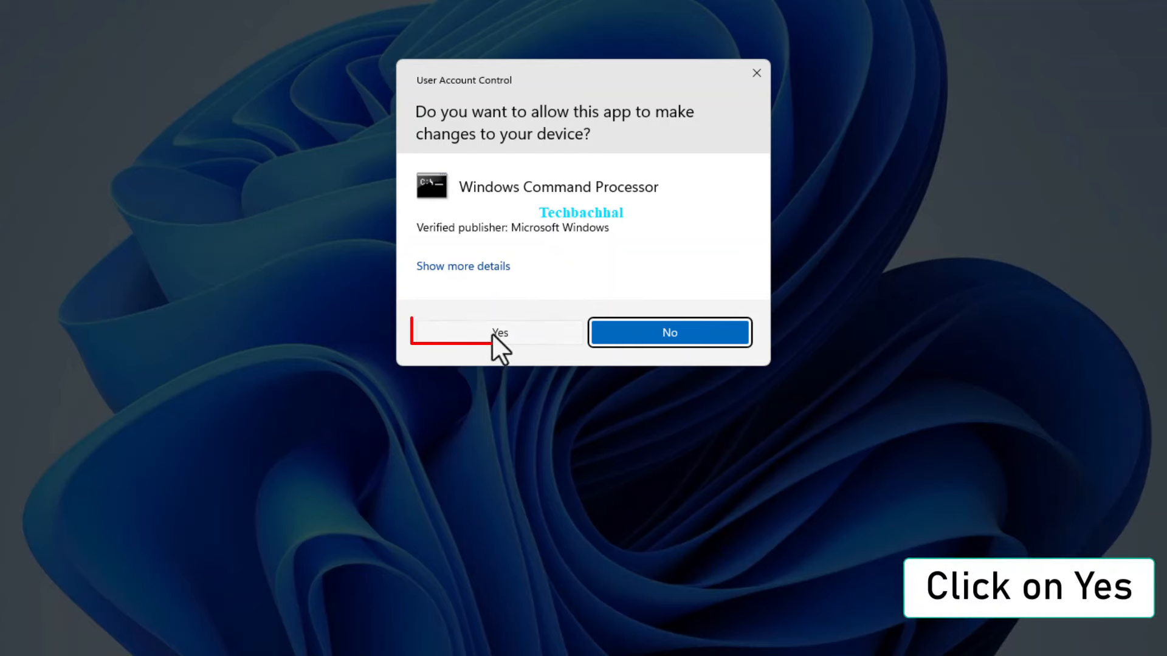
click(498, 333)
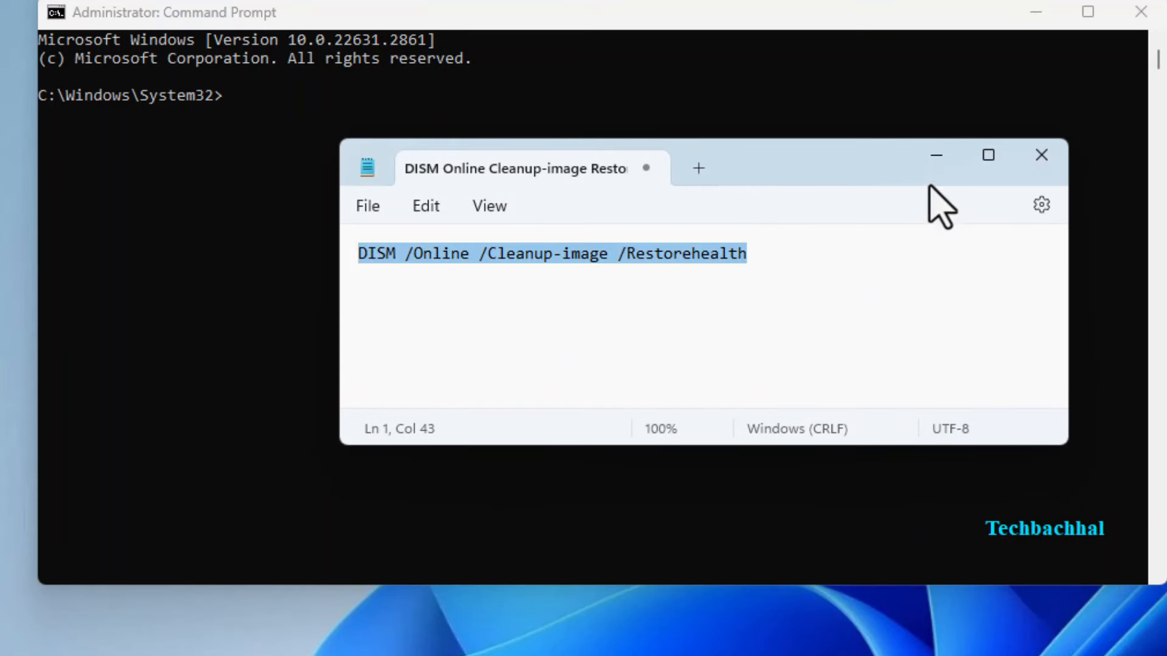
Step: Run DISM /Online /Cleanup-image /Restorehealth in the elevated Command Prompt
click(1042, 154)
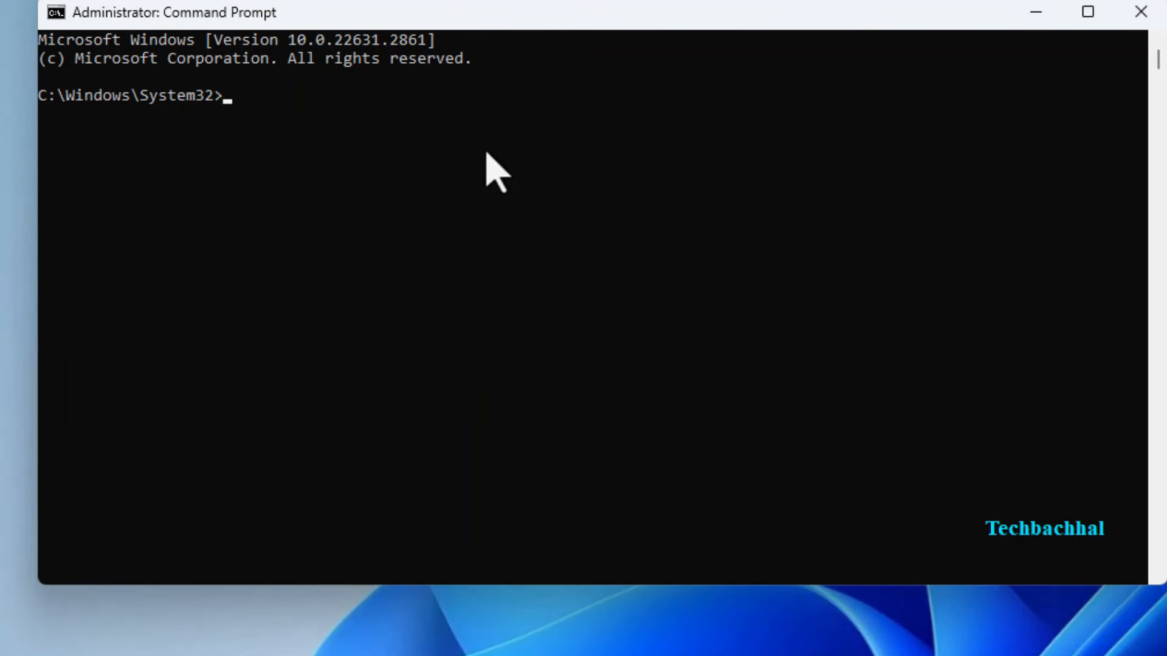
text(DISM /Online /Cleanup-image /Restorehealth)
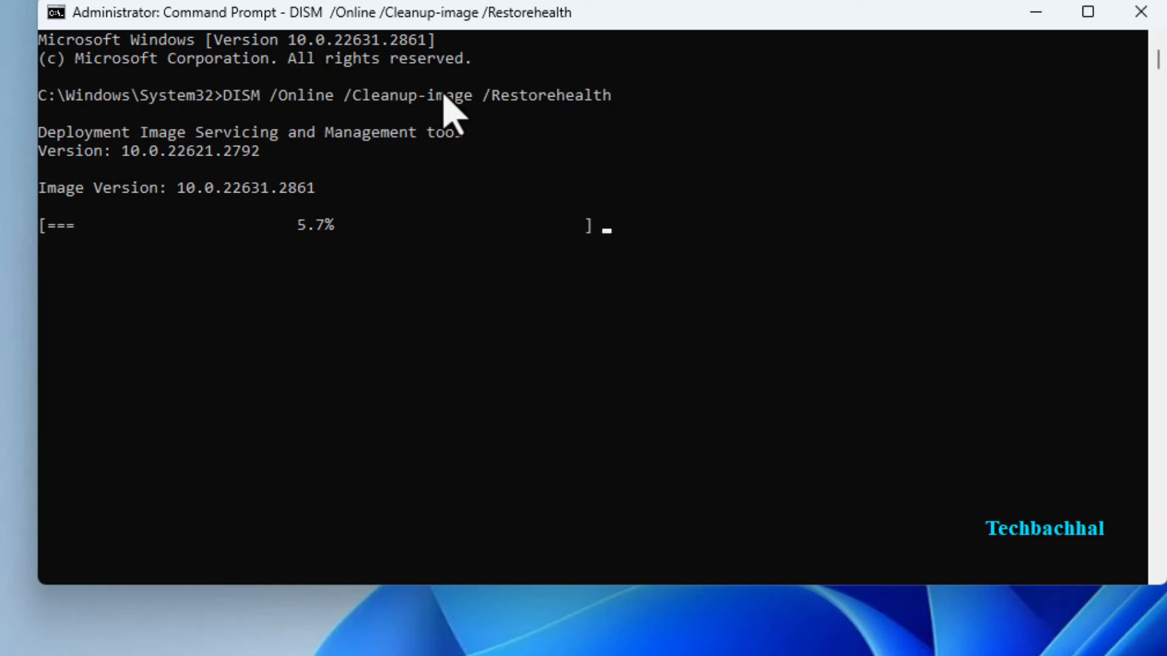
mouse_move(591, 376)
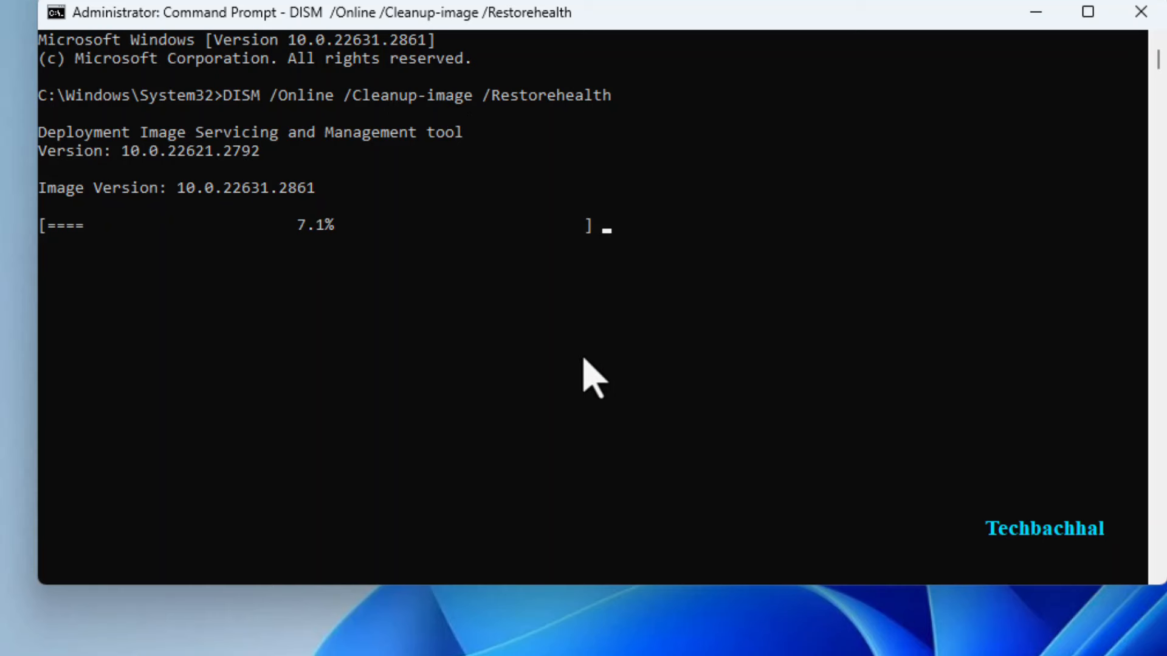
mouse_move(448, 270)
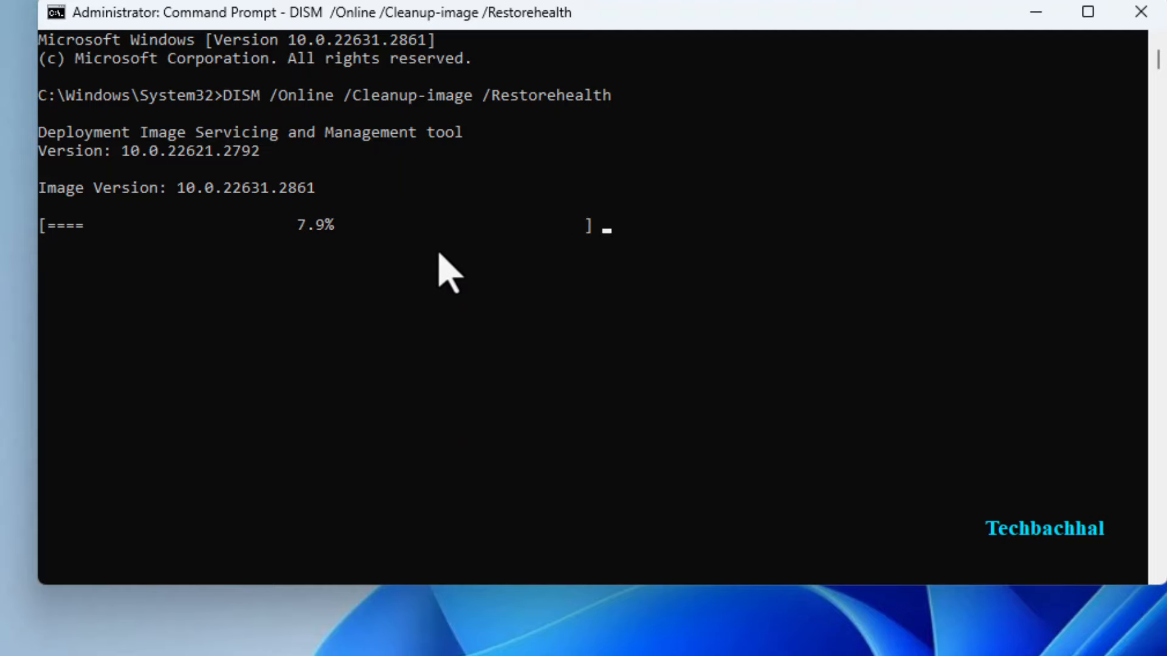
mouse_move(1070, 257)
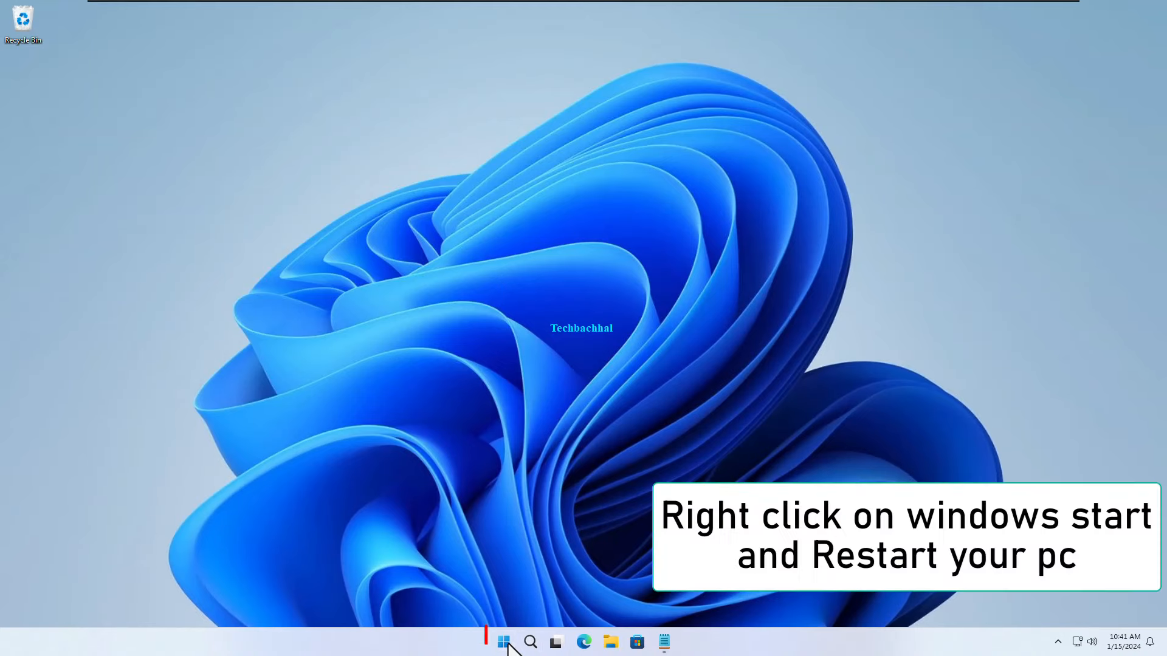
Step: Restart the PC from the Start button's Shut down or sign out menu
right_click(504, 642)
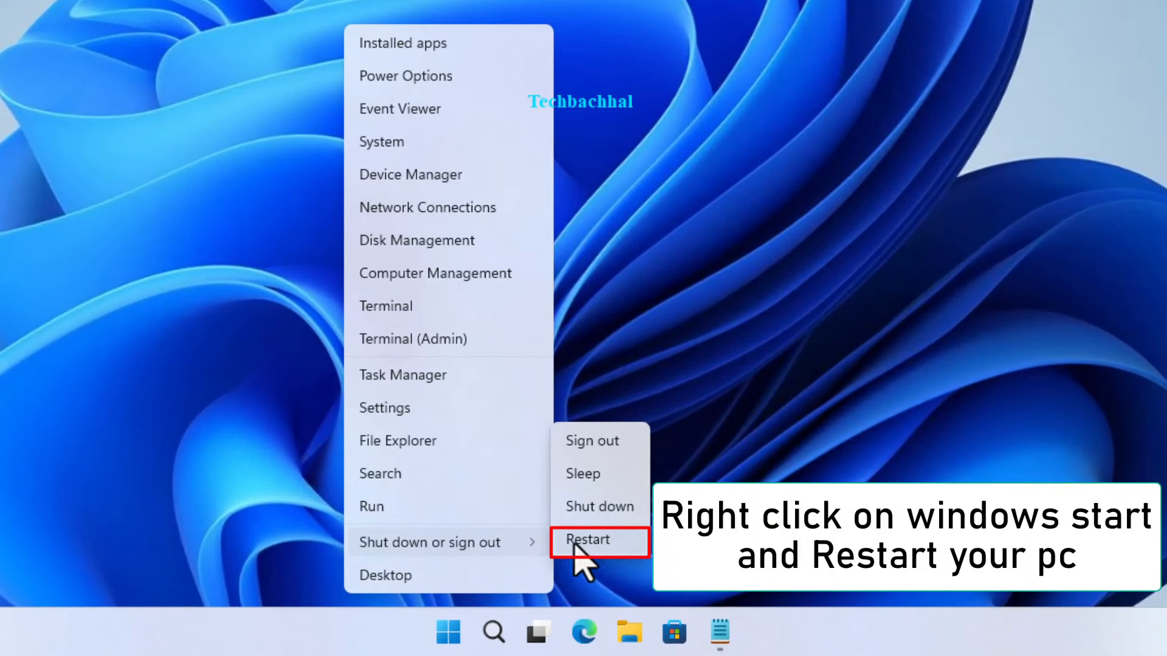
click(587, 540)
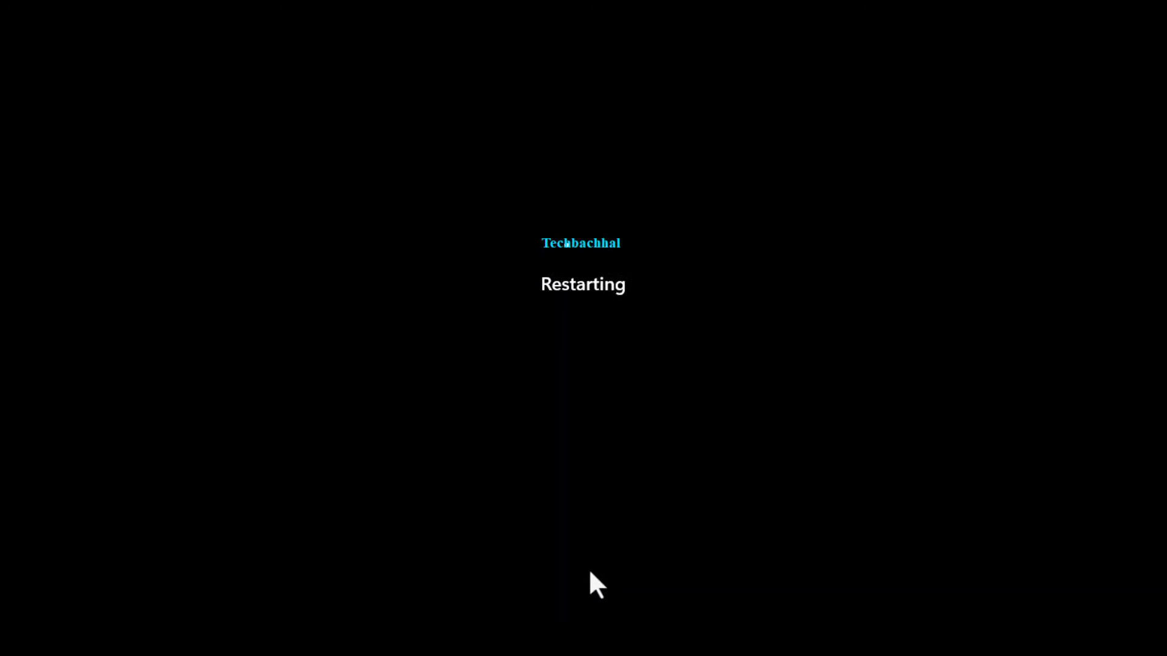